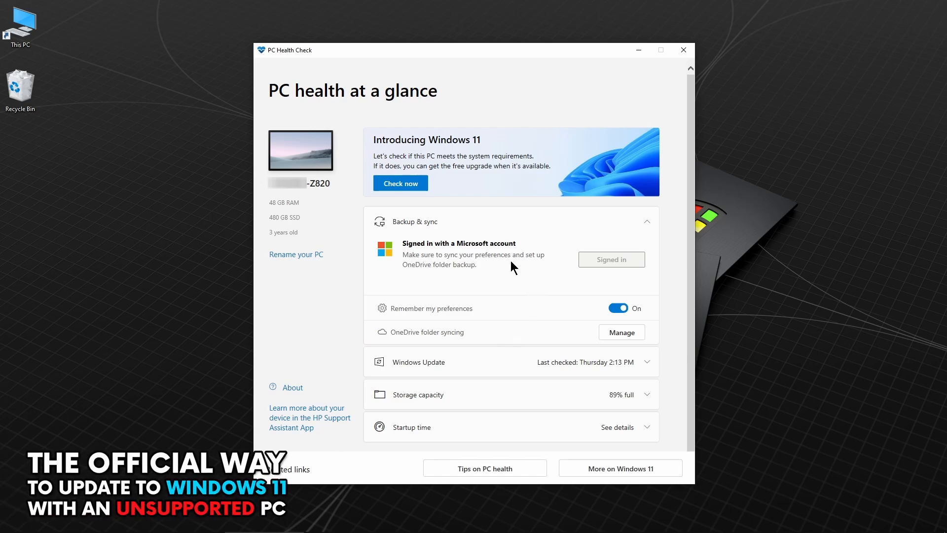
pyautogui.moveTo(446, 214)
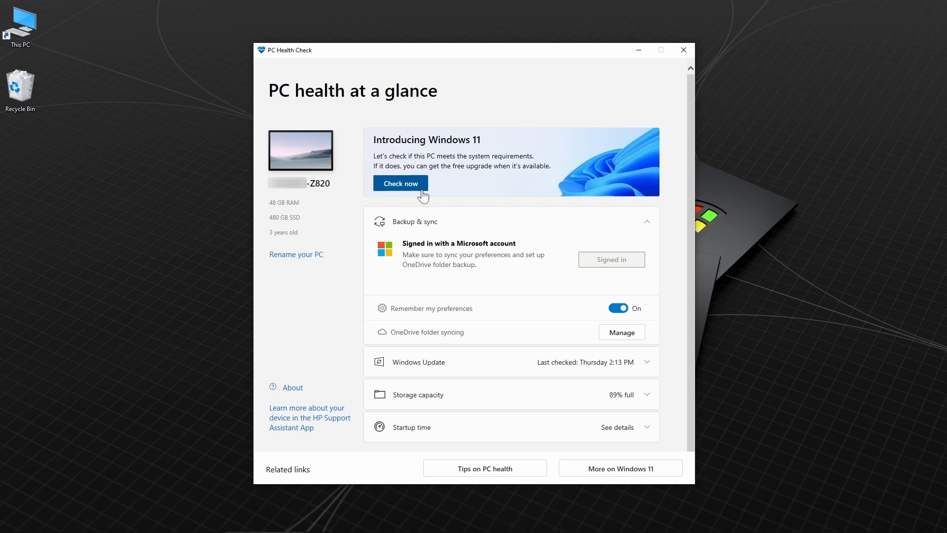
# Run Check now in PC Health Check and review the failed Windows 11 requirements.
pyautogui.click(399, 183)
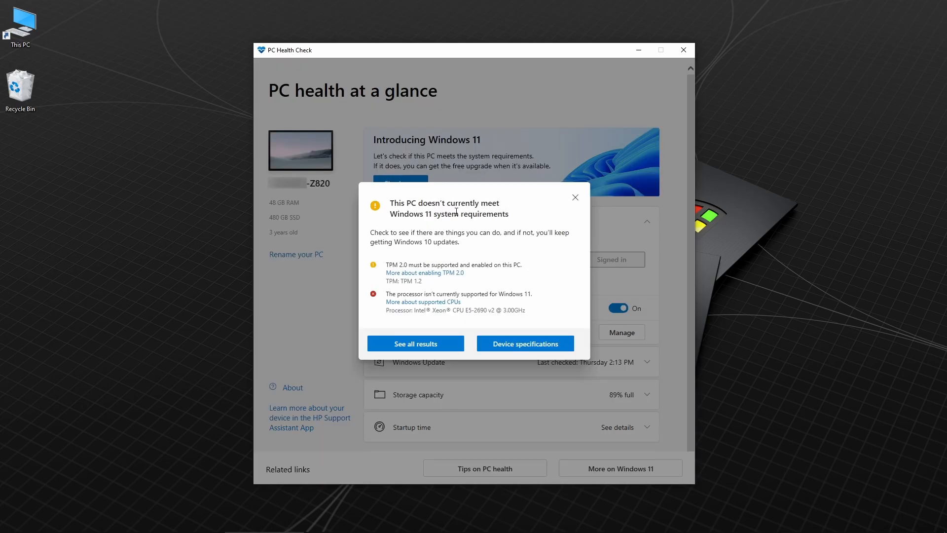
pyautogui.moveTo(357, 268)
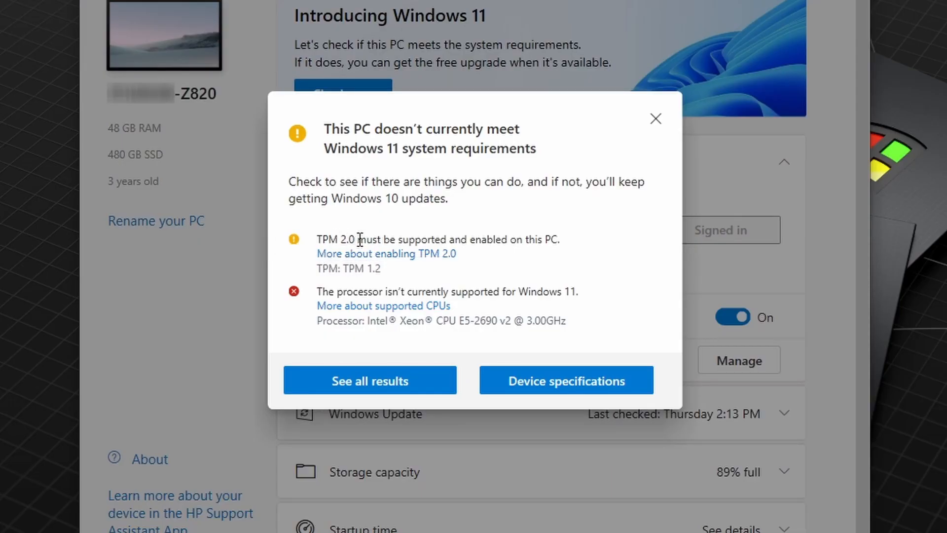
pyautogui.moveTo(574, 254)
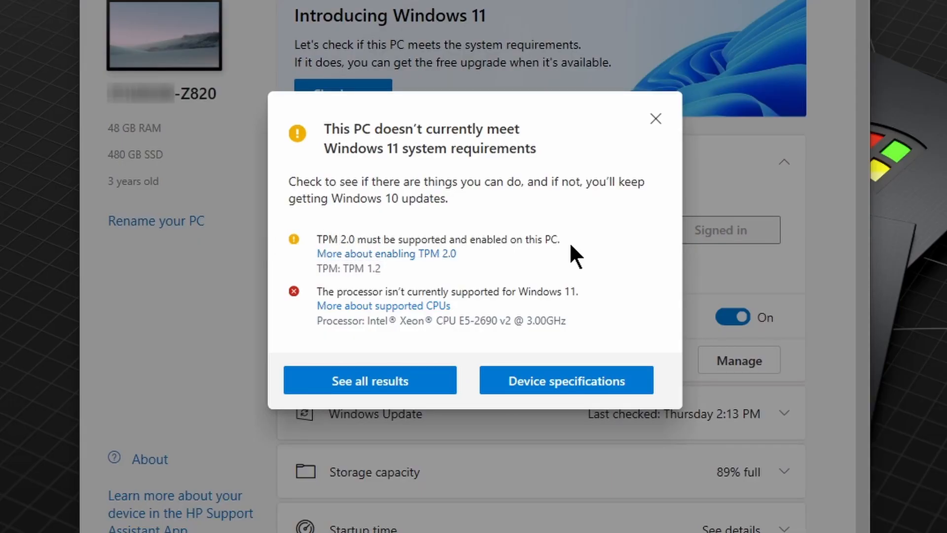
pyautogui.moveTo(464, 345)
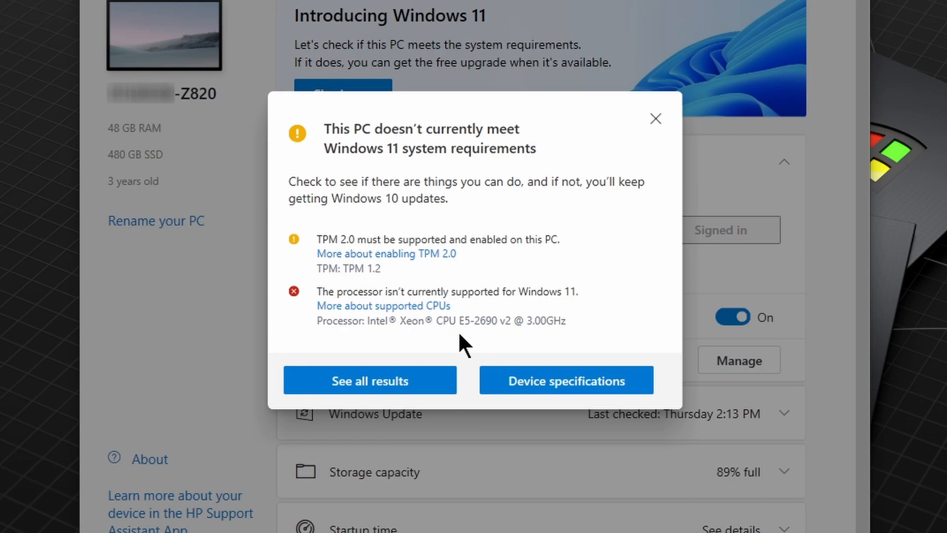
pyautogui.click(370, 381)
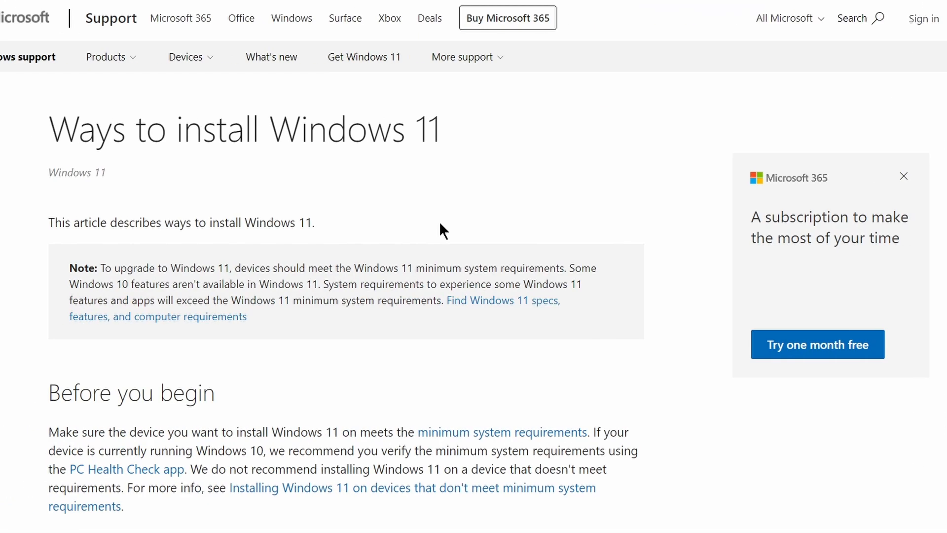
pyautogui.scroll(-3)
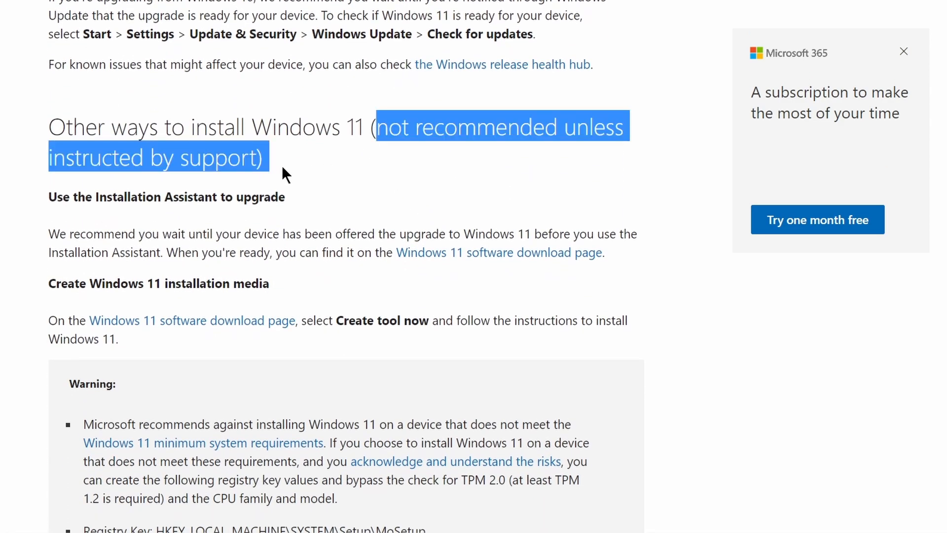
pyautogui.moveTo(368, 194)
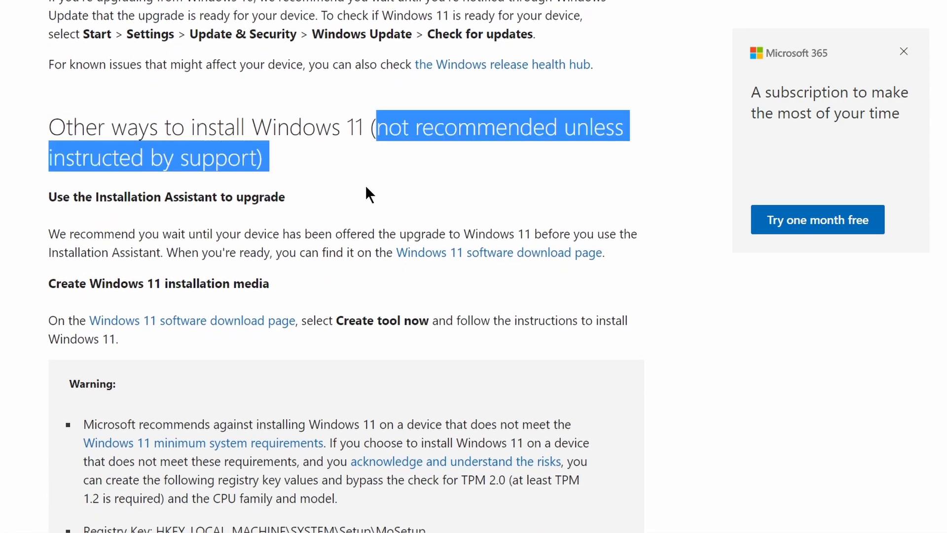
pyautogui.scroll(-3)
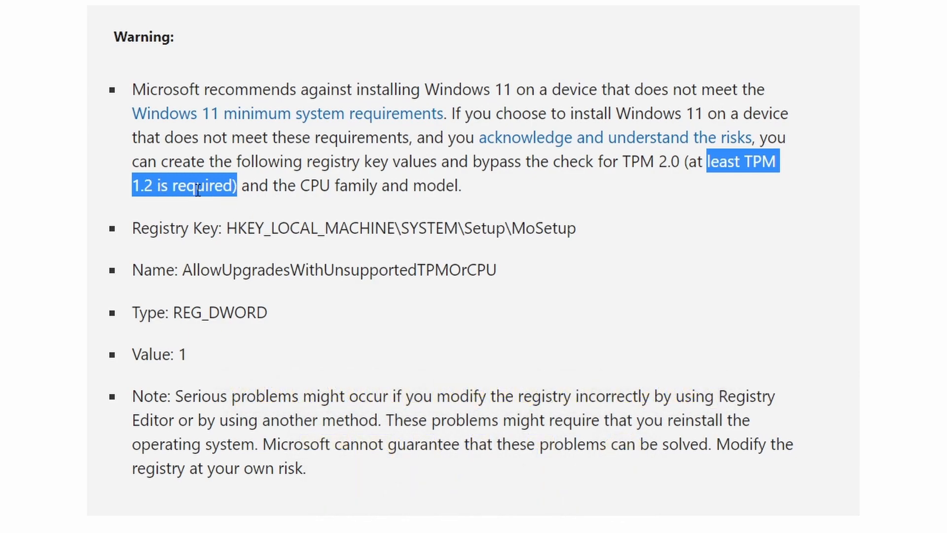
pyautogui.moveTo(209, 214)
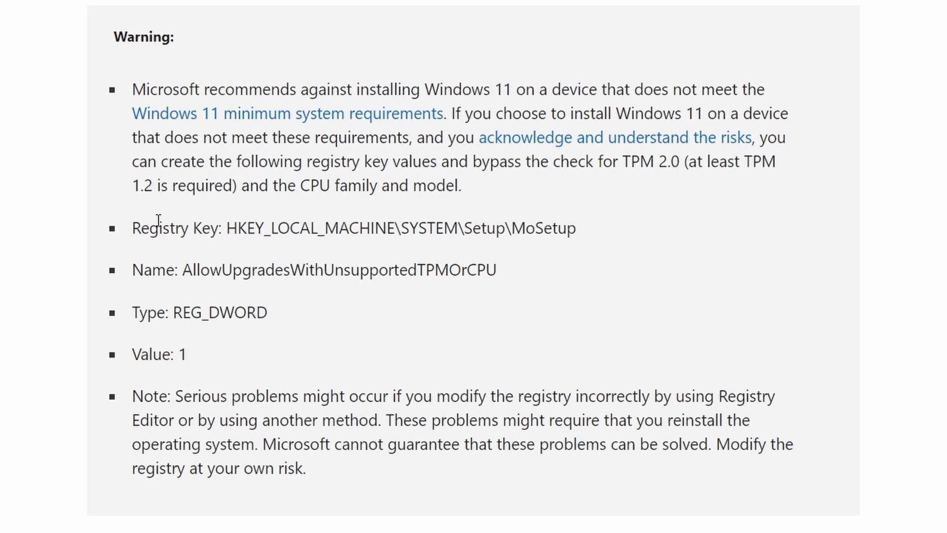
pyautogui.moveTo(133, 228); pyautogui.dragTo(269, 313)
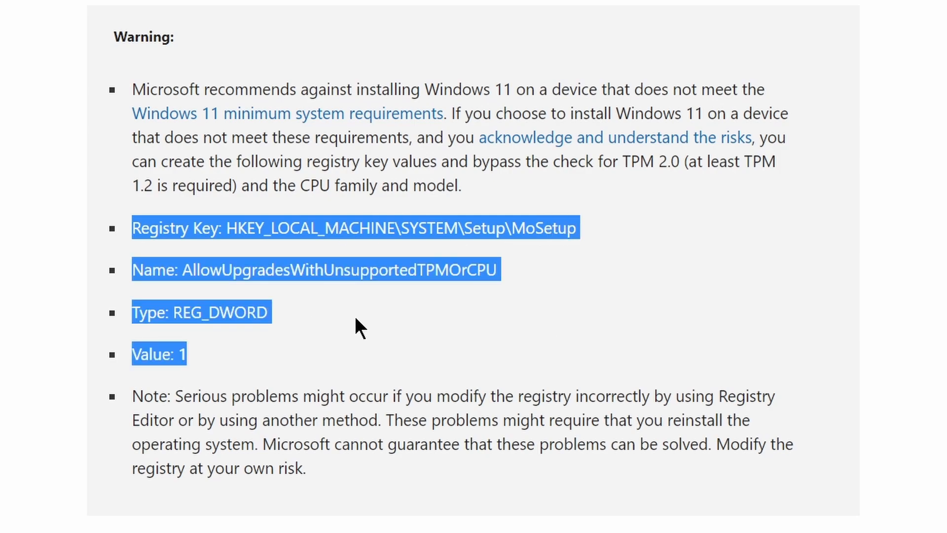
pyautogui.moveTo(331, 367)
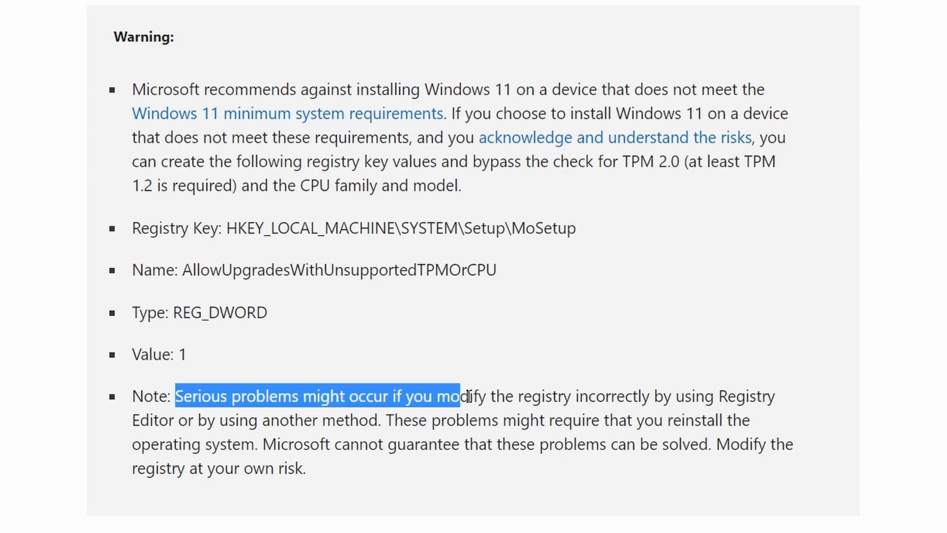
pyautogui.moveTo(458, 396); pyautogui.dragTo(712, 396)
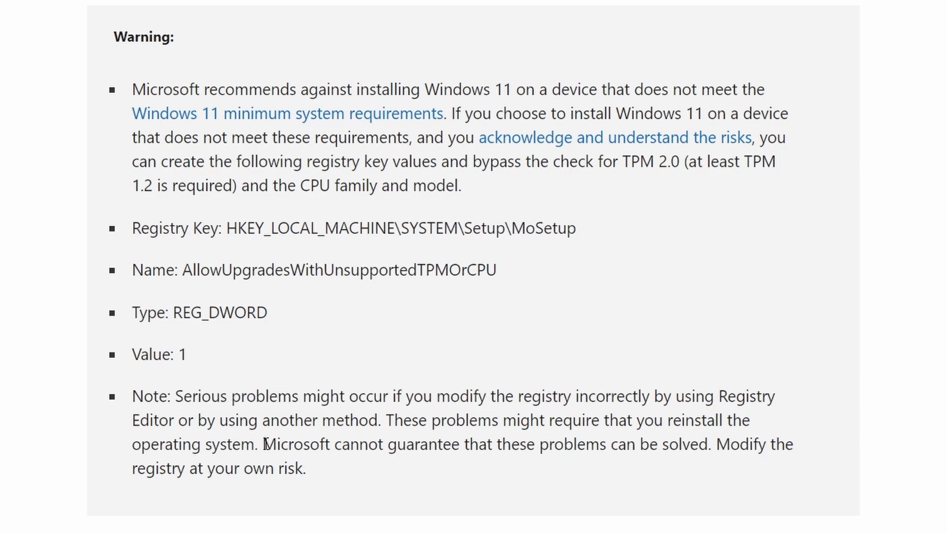
pyautogui.moveTo(261, 444); pyautogui.dragTo(706, 444)
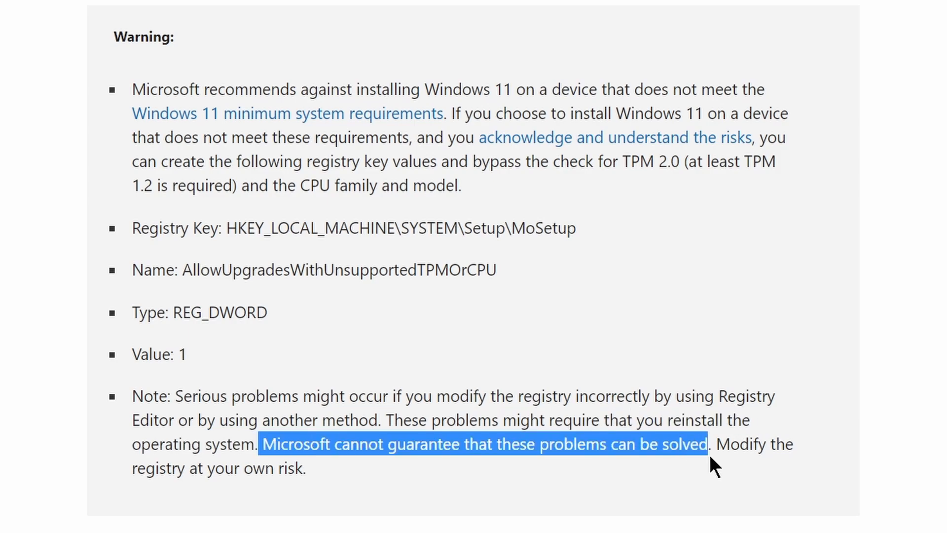
pyautogui.moveTo(720, 444); pyautogui.dragTo(306, 468)
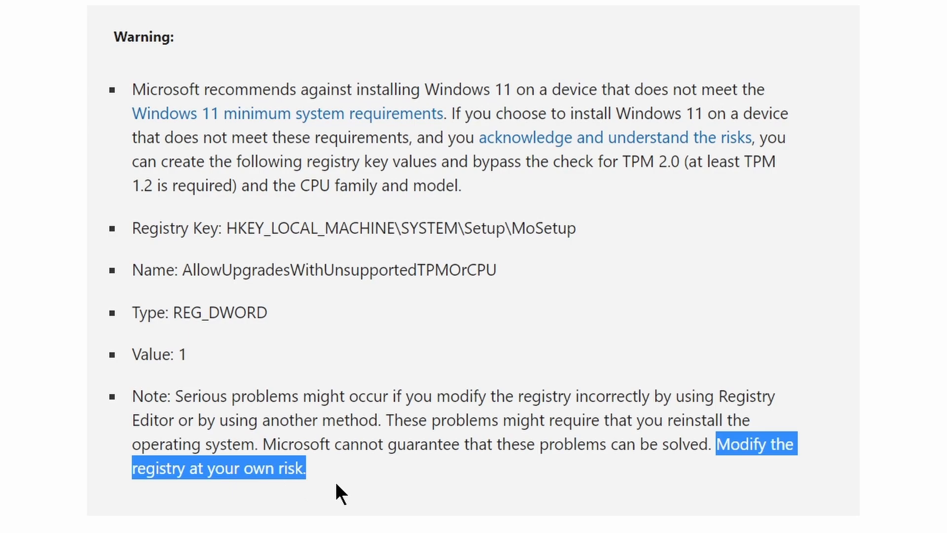
pyautogui.scroll(-3)
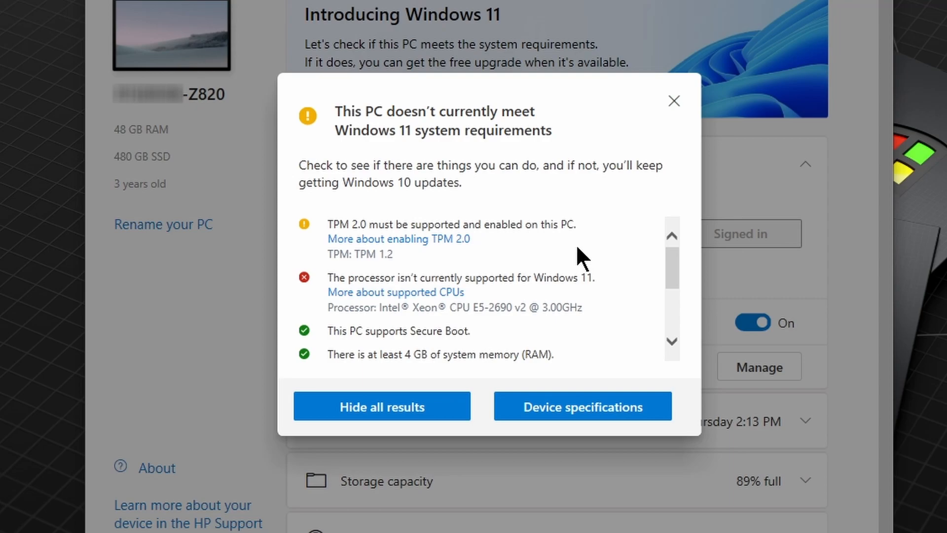
pyautogui.moveTo(592, 248)
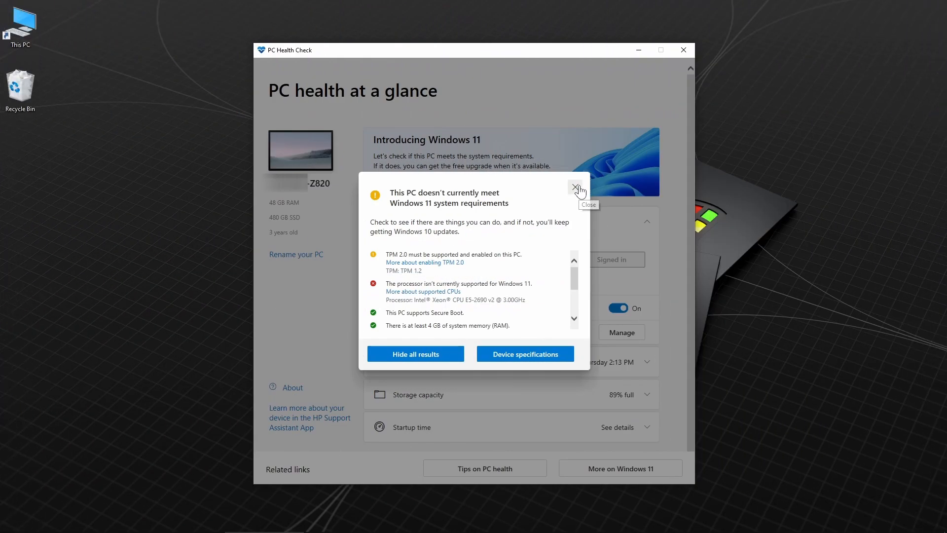
# Dismiss the compatibility results dialog in PC Health Check.
pyautogui.click(576, 188)
pyautogui.write('t')
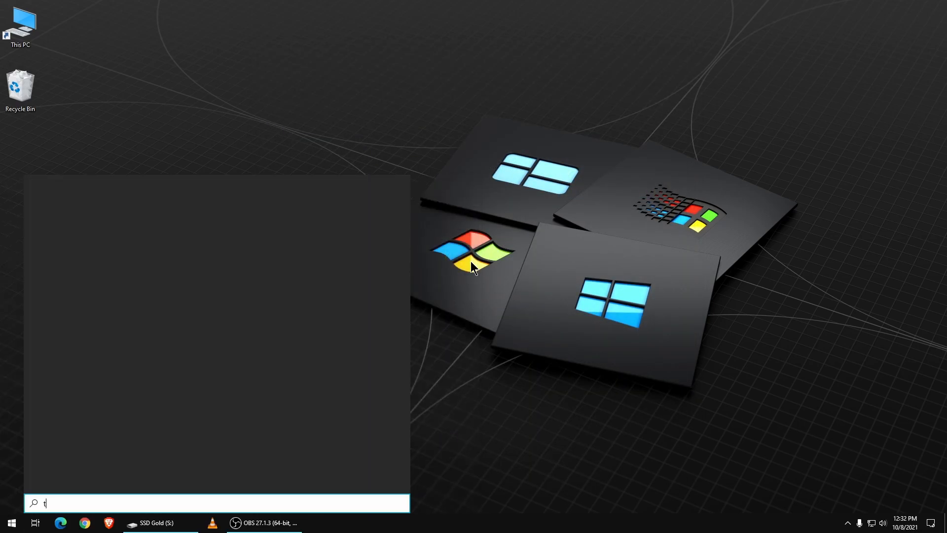
# Search tpm.msc from Start to open TPM Management showing specification version 1.2.
pyautogui.write('pm.m')
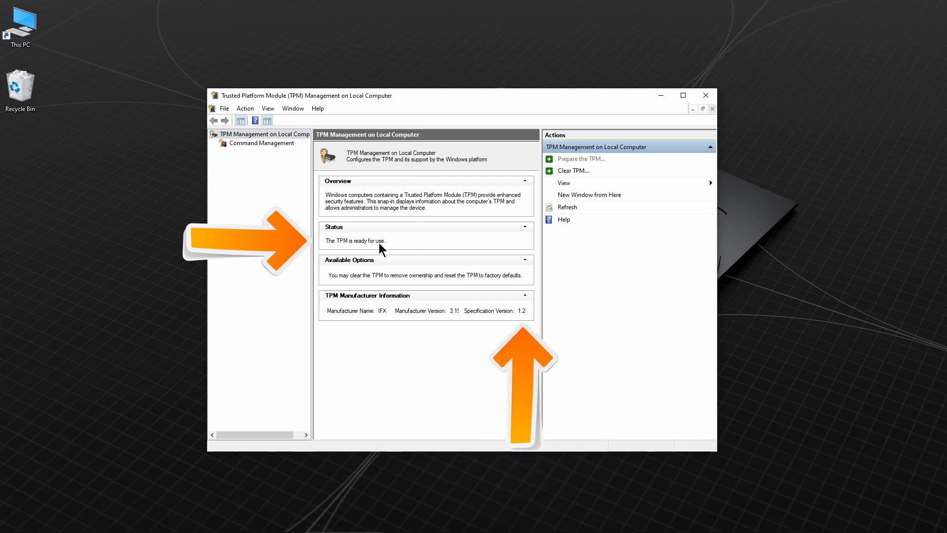
pyautogui.moveTo(521, 317)
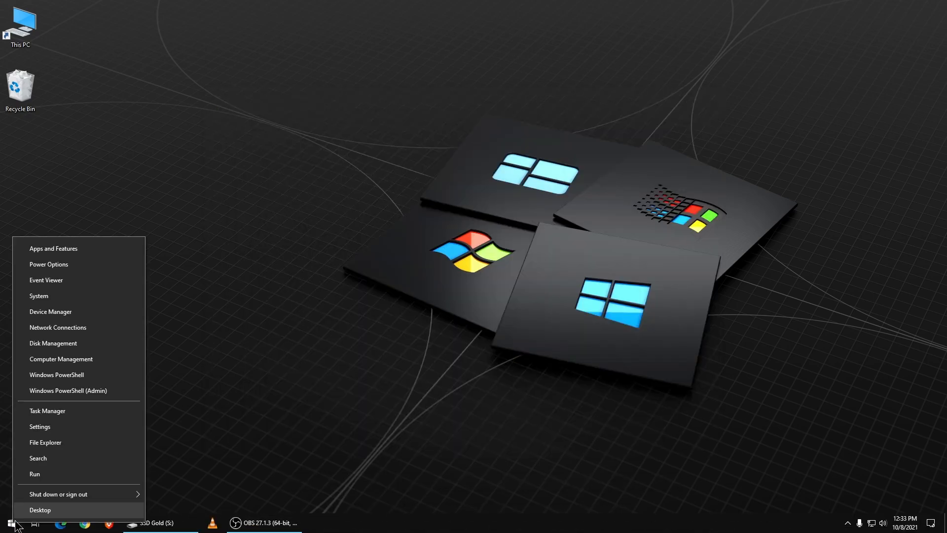
# In Device Manager, start Update driver for Trusted Platform Module 1.2 under Security devices.
pyautogui.click(40, 509)
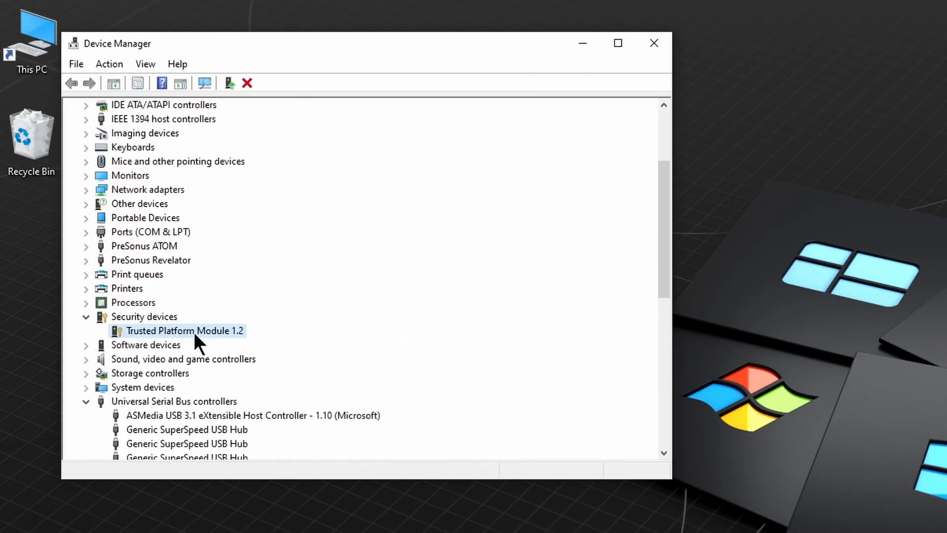
pyautogui.rightClick(186, 330)
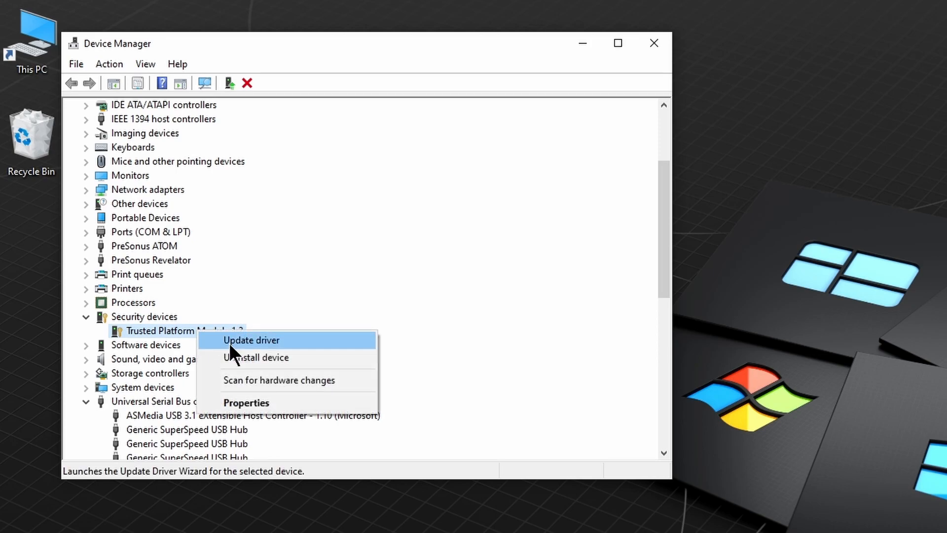
pyautogui.click(245, 403)
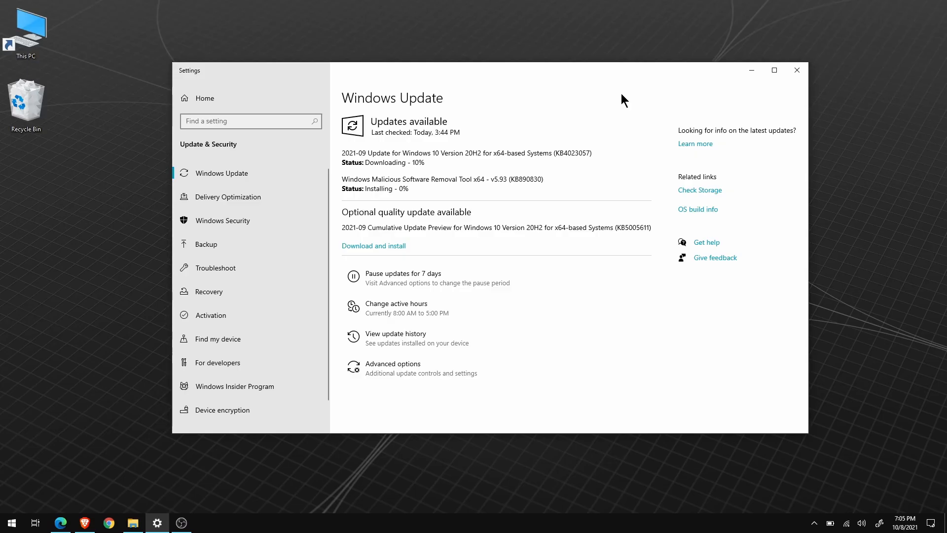
pyautogui.moveTo(562, 309)
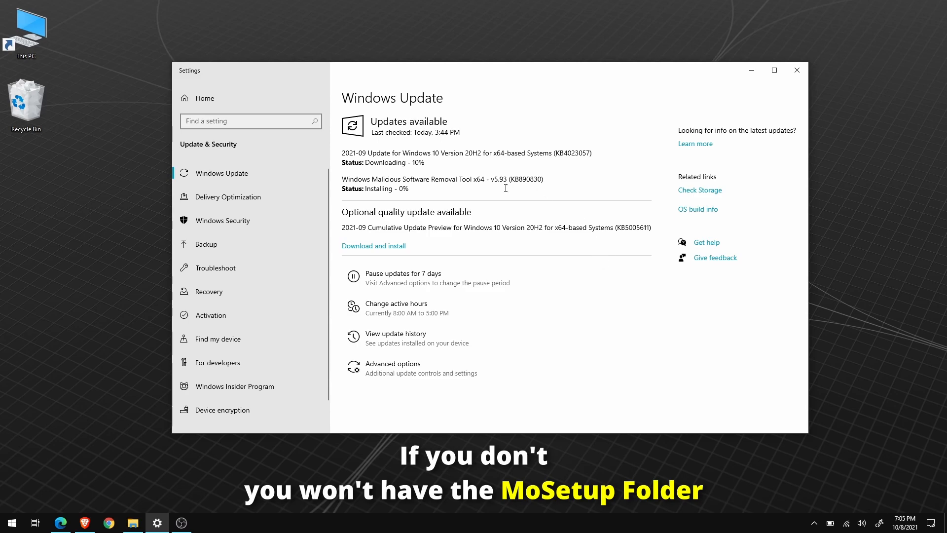
pyautogui.moveTo(599, 278)
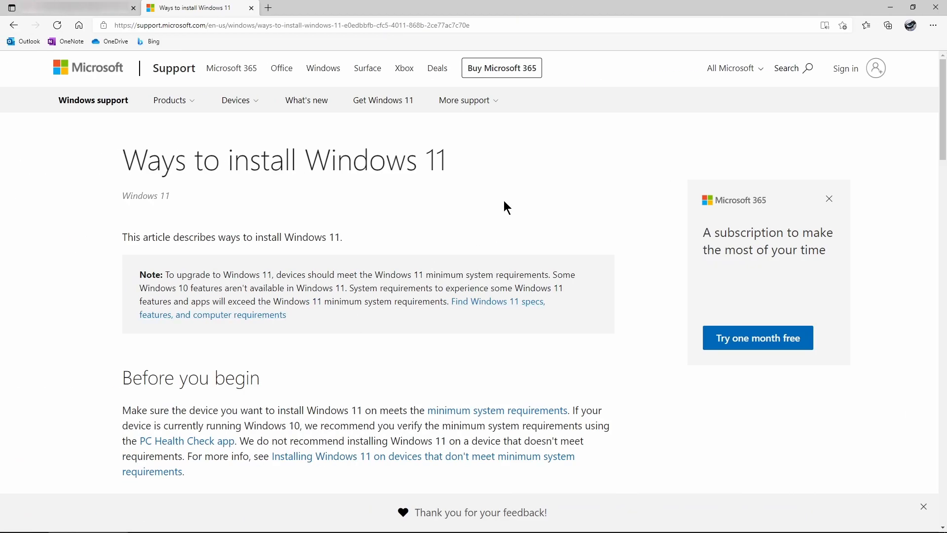
pyautogui.moveTo(626, 214)
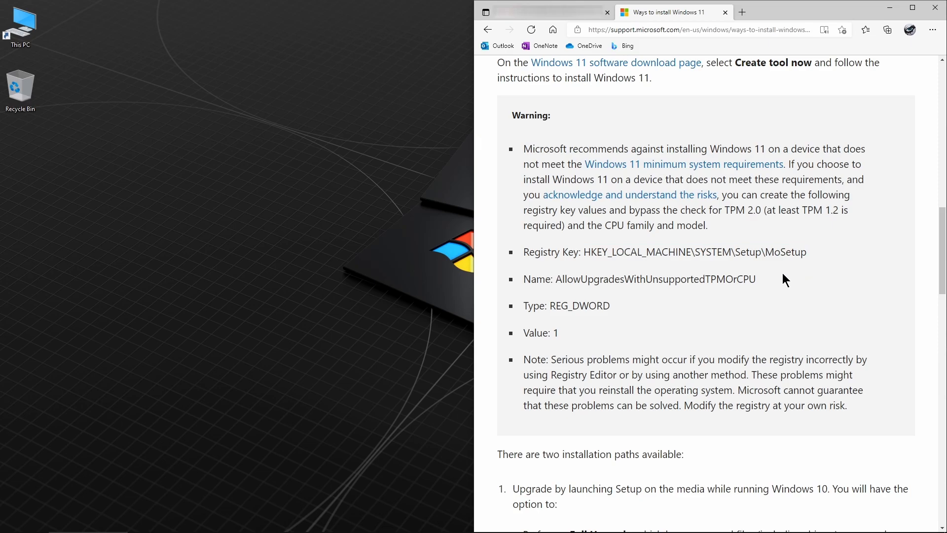
# Launch Registry Editor by searching regedit from Start.
pyautogui.click(9, 523)
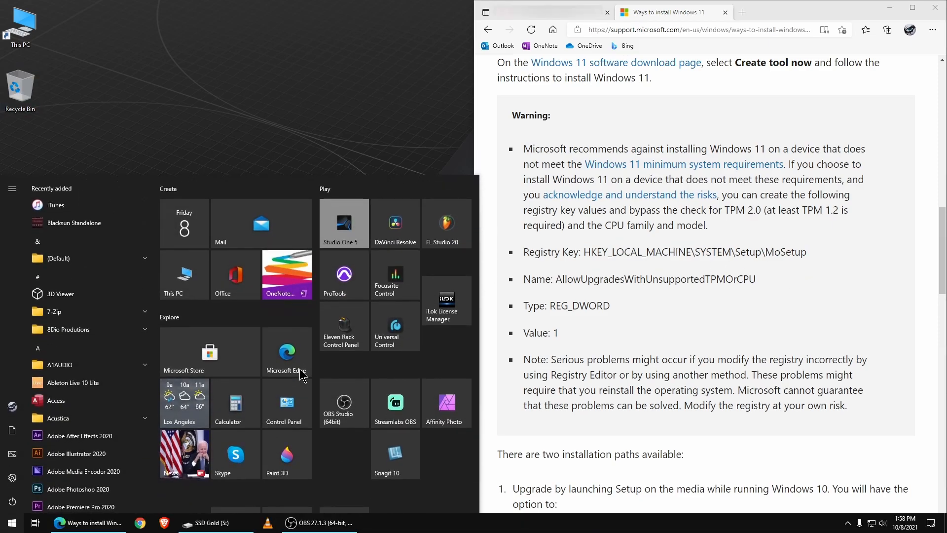
pyautogui.write('regedit')
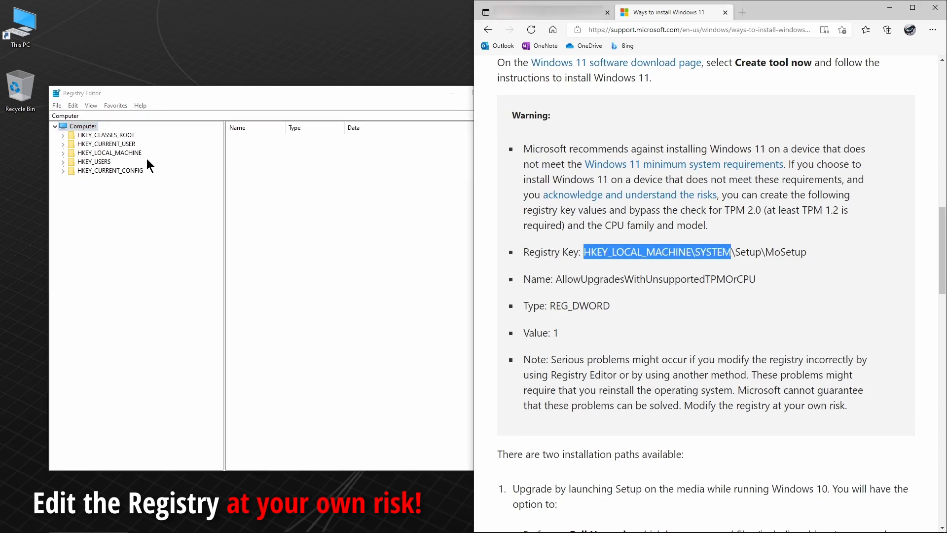
# Navigate to HKEY_LOCAL_MACHINE\SYSTEM\Setup\MoSetup and select the value name in the article.
pyautogui.click(110, 152)
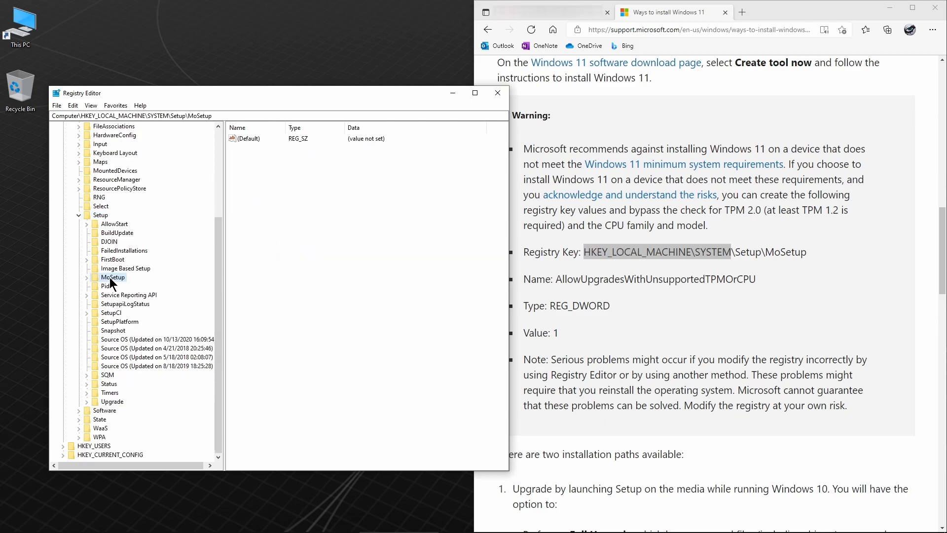
pyautogui.click(87, 277)
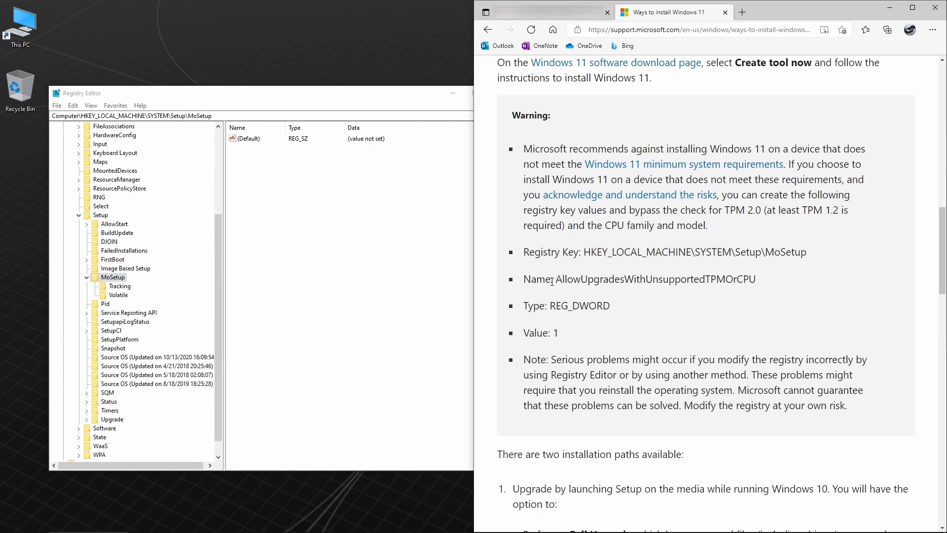
pyautogui.moveTo(557, 278); pyautogui.dragTo(703, 279)
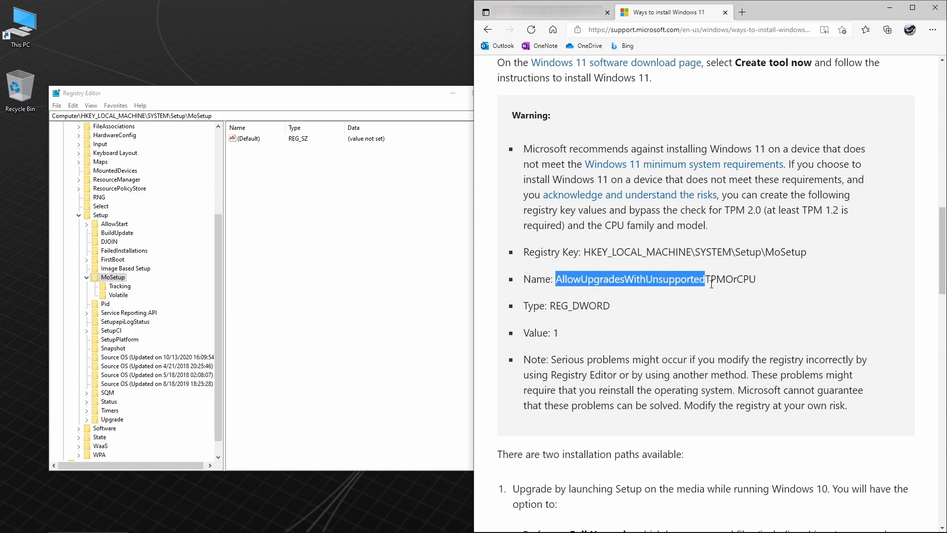
pyautogui.moveTo(704, 279); pyautogui.dragTo(755, 279)
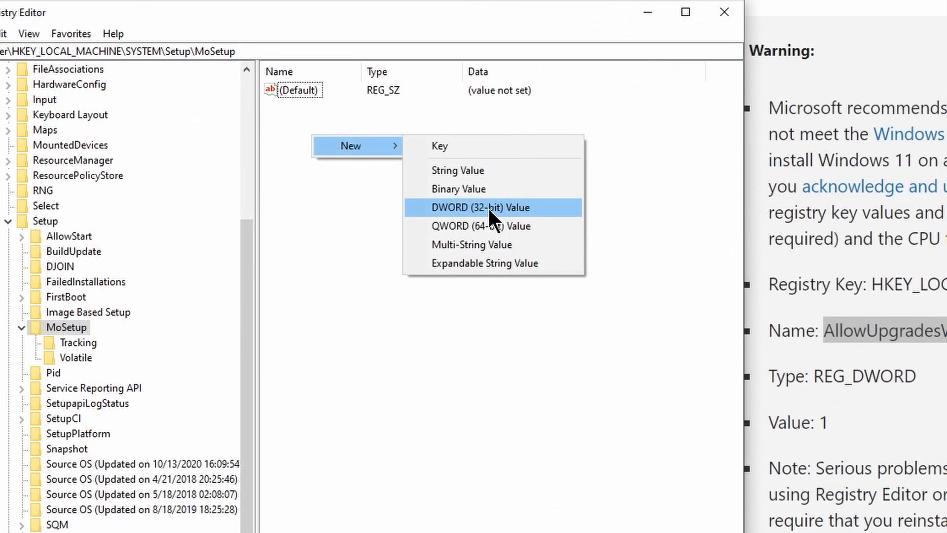
# Create a new DWORD (32-bit) value named AllowUpgradesWithUnsupportedTPMOrCPU under MoSetup.
pyautogui.click(481, 208)
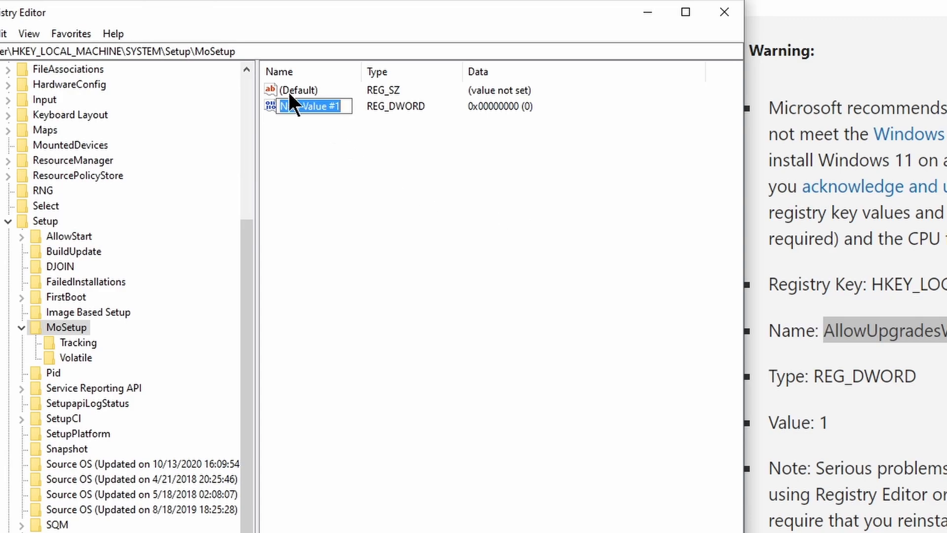
pyautogui.moveTo(327, 171)
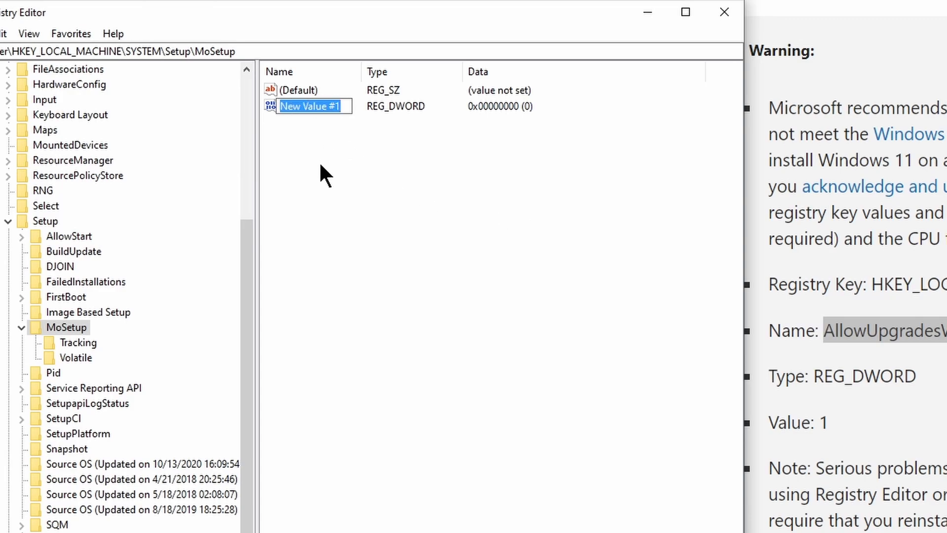
pyautogui.write('AllowUpgradesWithUnsupportedTPMOrCPU')
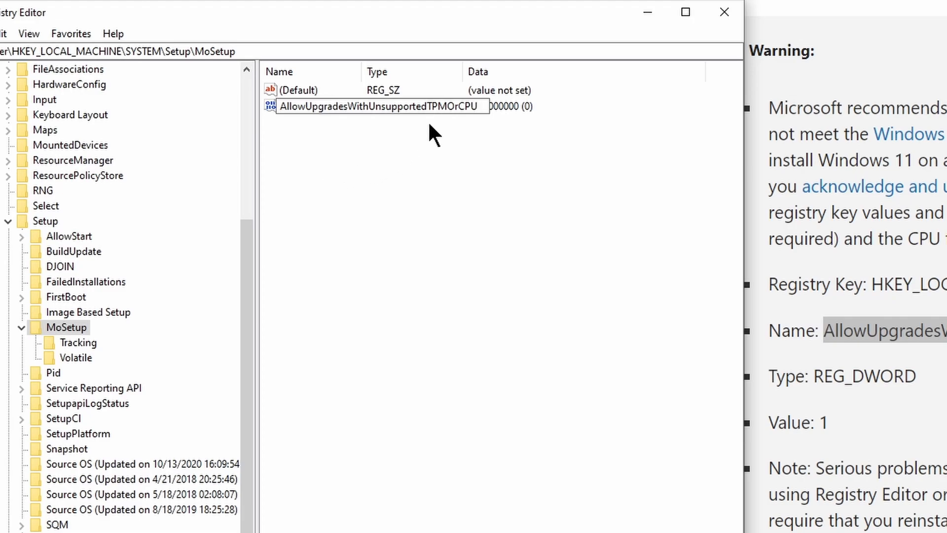
pyautogui.moveTo(333, 227)
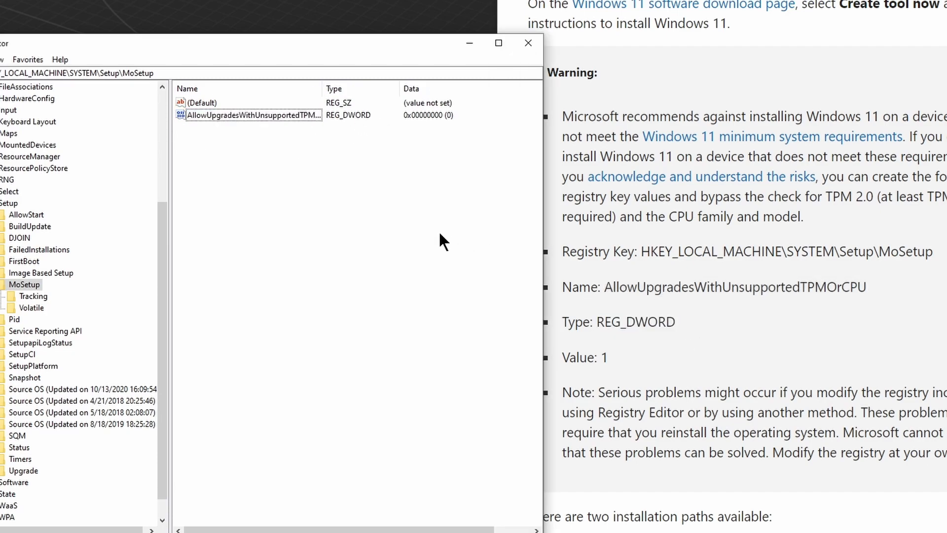
pyautogui.moveTo(455, 135)
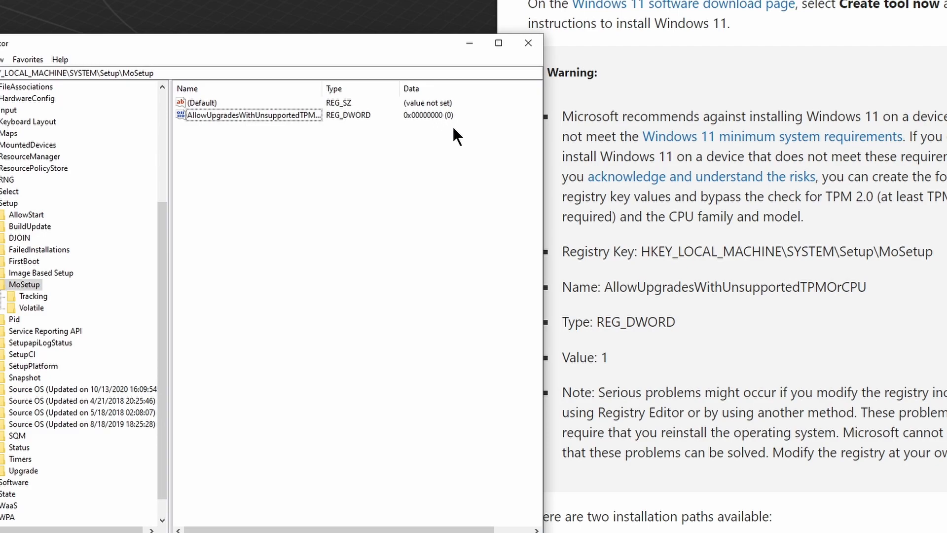
# Modify AllowUpgradesWithUnsupportedTPMOrCPU to set its value data to 1.
pyautogui.click(250, 115)
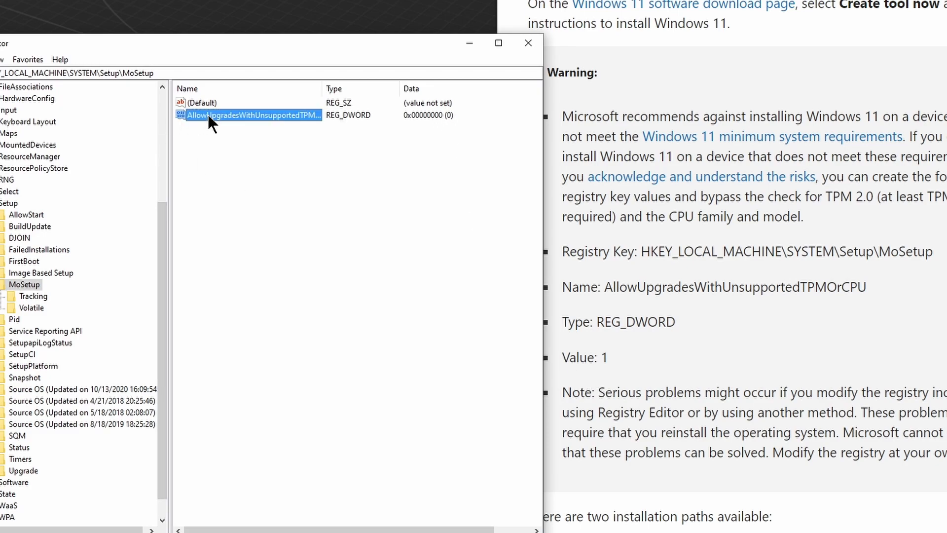
pyautogui.rightClick(249, 115)
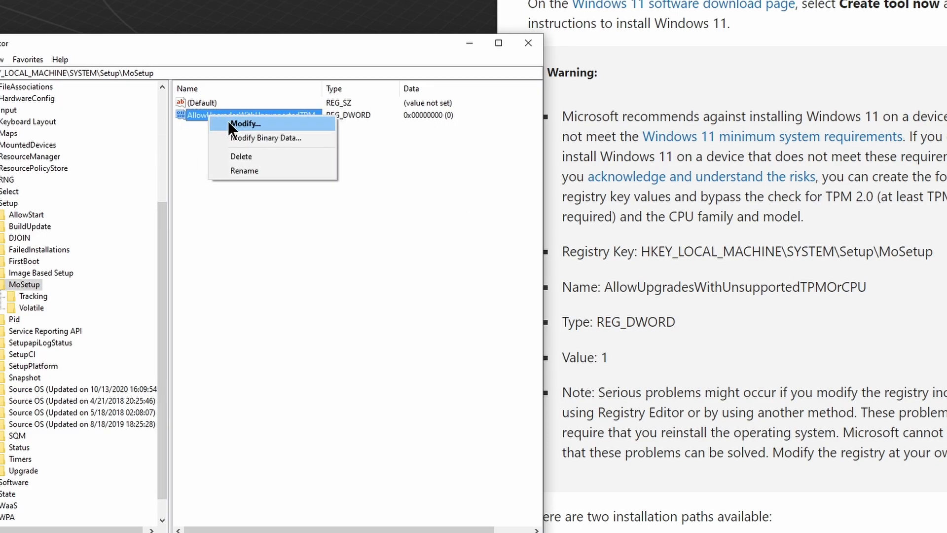
pyautogui.click(246, 124)
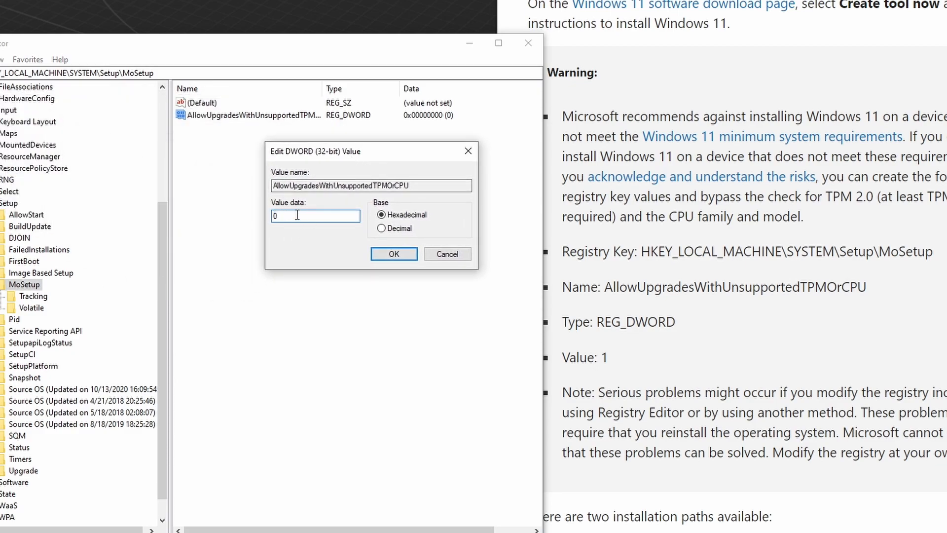
pyautogui.write('1')
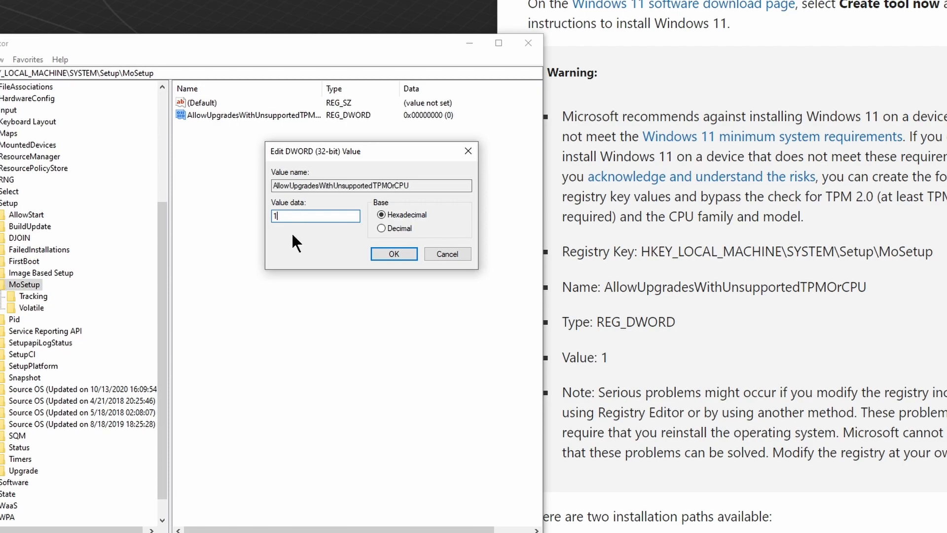
pyautogui.click(394, 254)
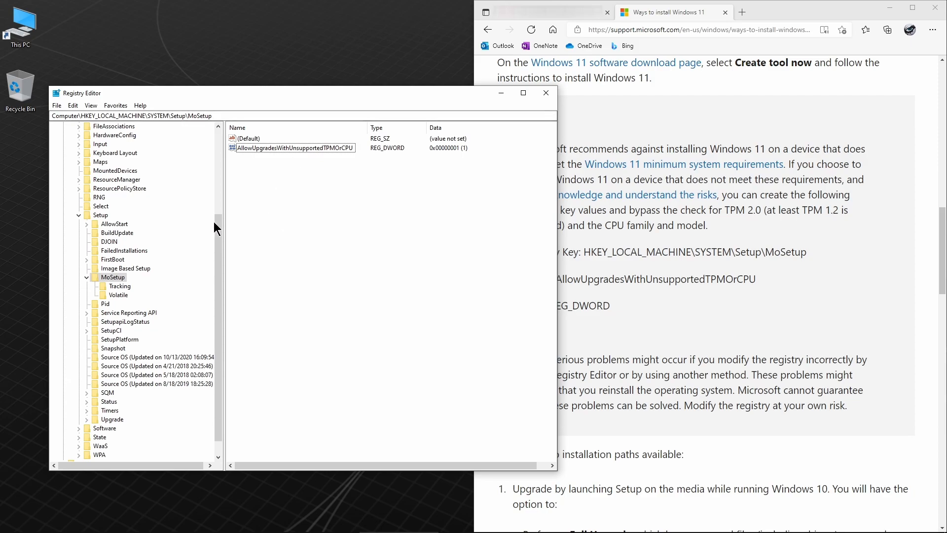
pyautogui.click(113, 277)
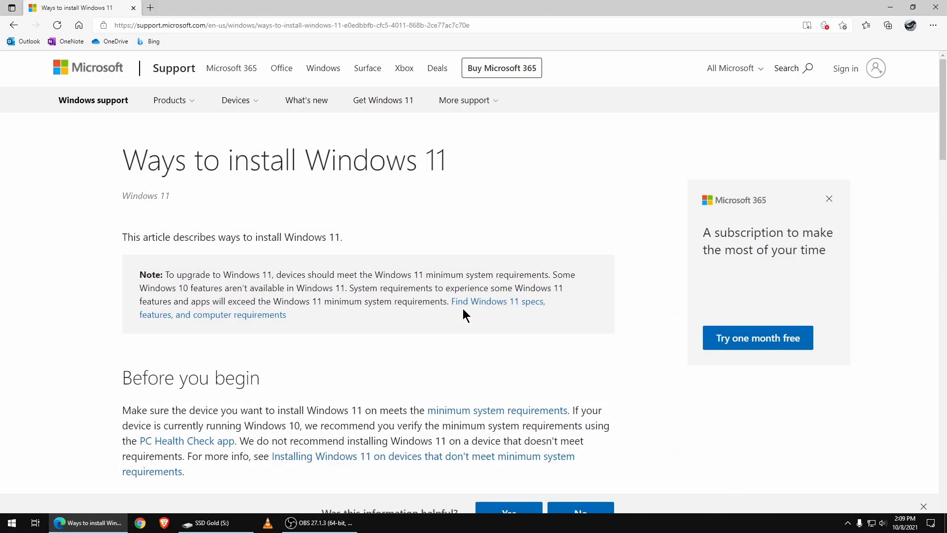
# Open the Windows 11 software download page from the article's installation media section.
pyautogui.scroll(-3)
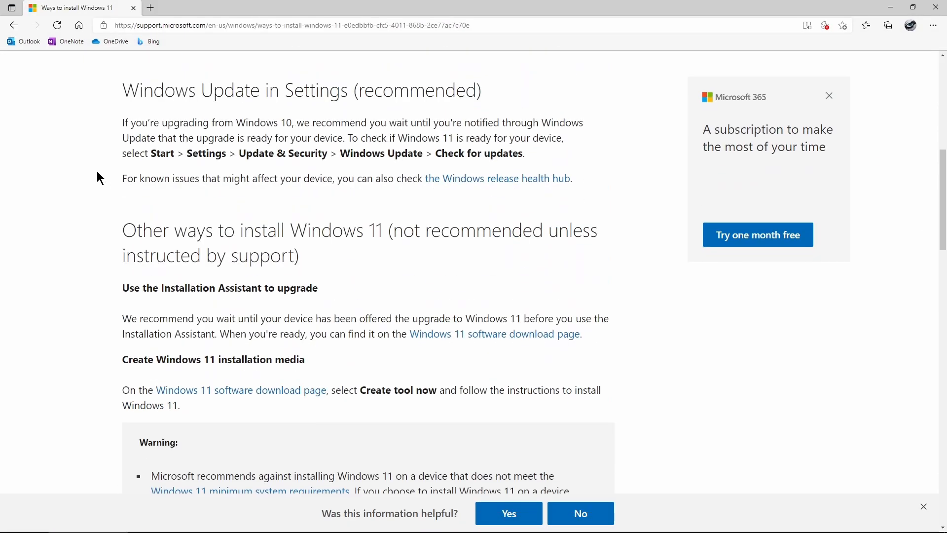
pyautogui.scroll(-3)
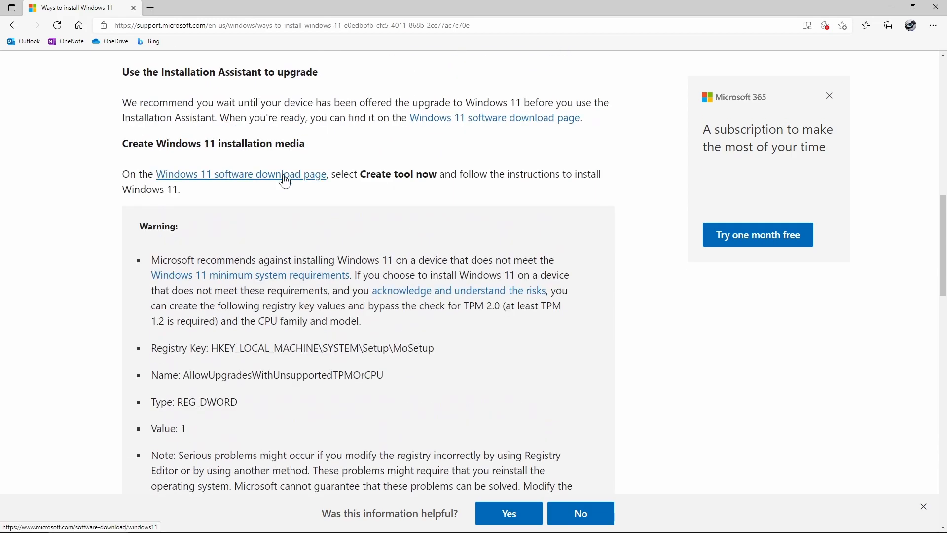
pyautogui.click(241, 174)
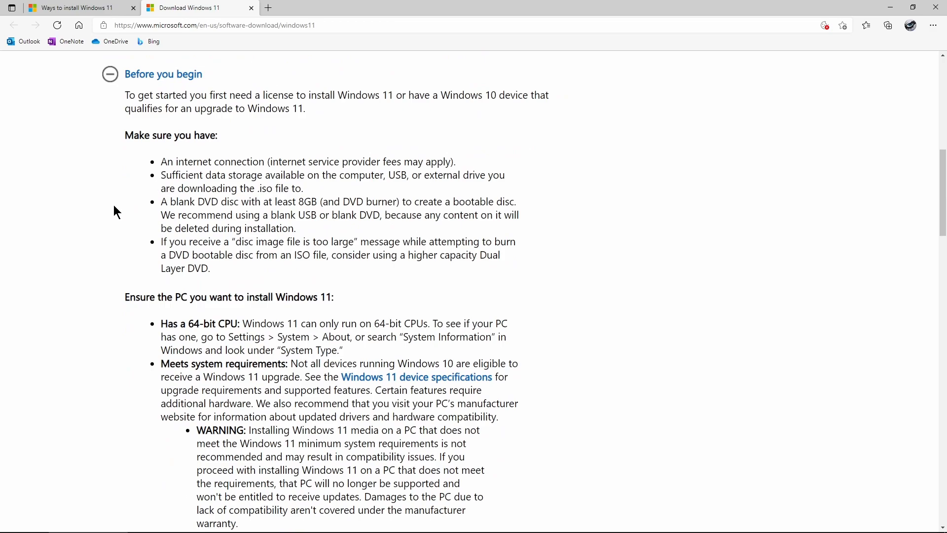
# Download the Windows 11 media creation tool (MediaCreationToolW11) via Download Now.
pyautogui.doubleClick(398, 174)
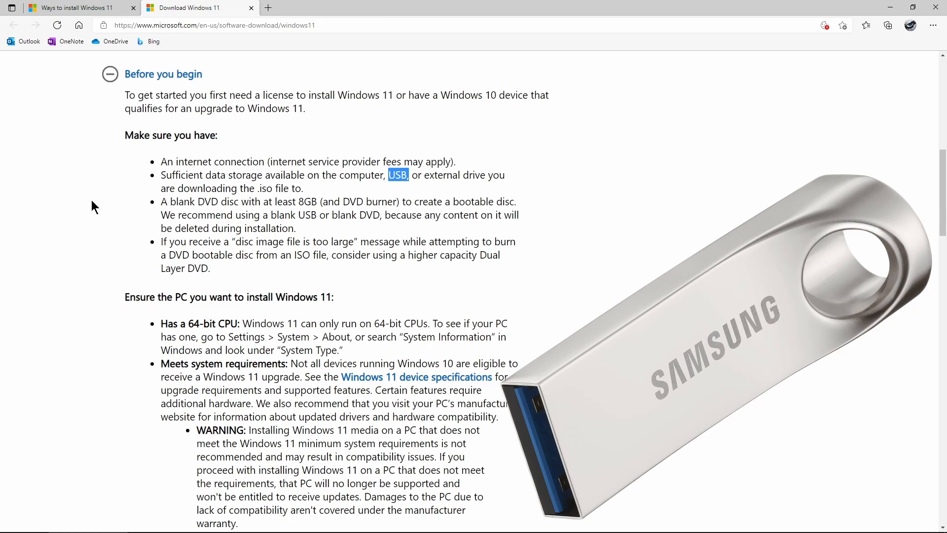
pyautogui.scroll(-3)
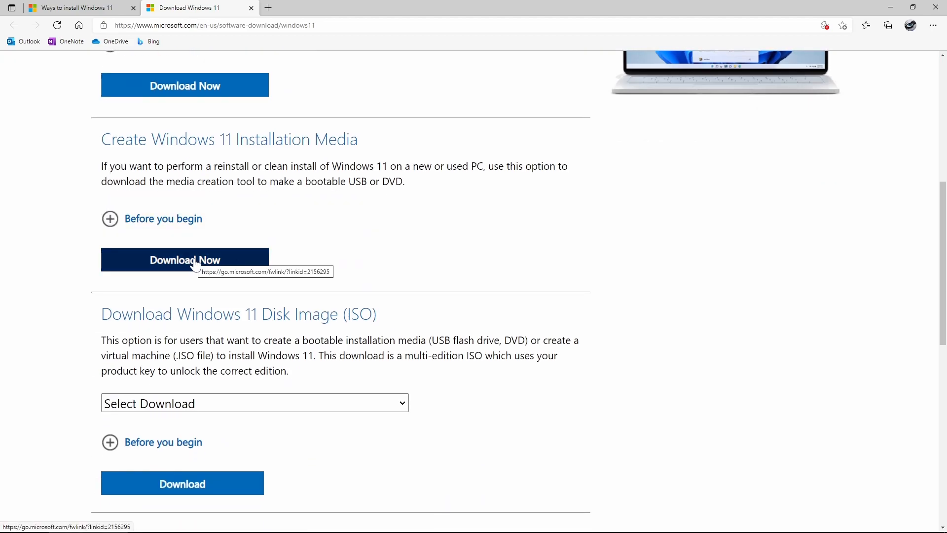
pyautogui.click(184, 259)
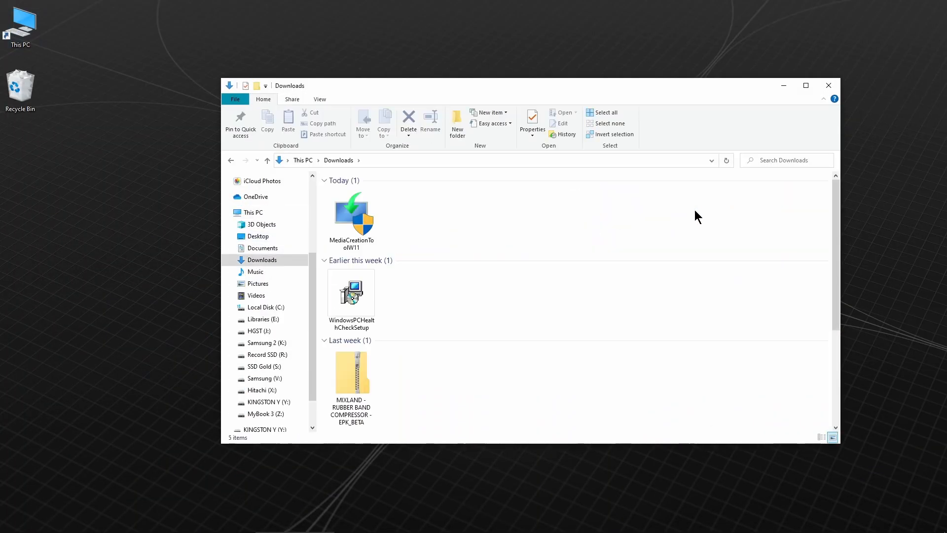
# Launch MediaCreationToolW11 from Downloads and accept its license terms.
pyautogui.click(351, 217)
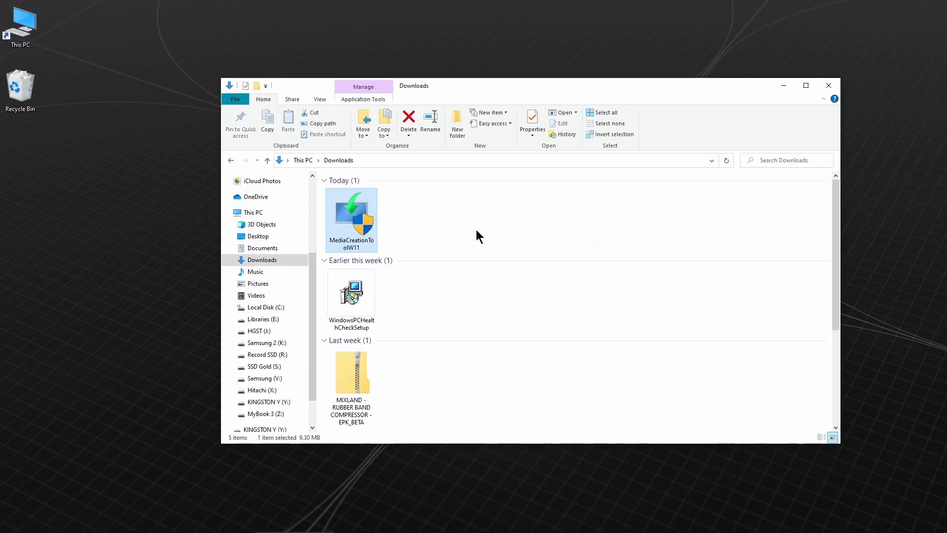
pyautogui.doubleClick(351, 215)
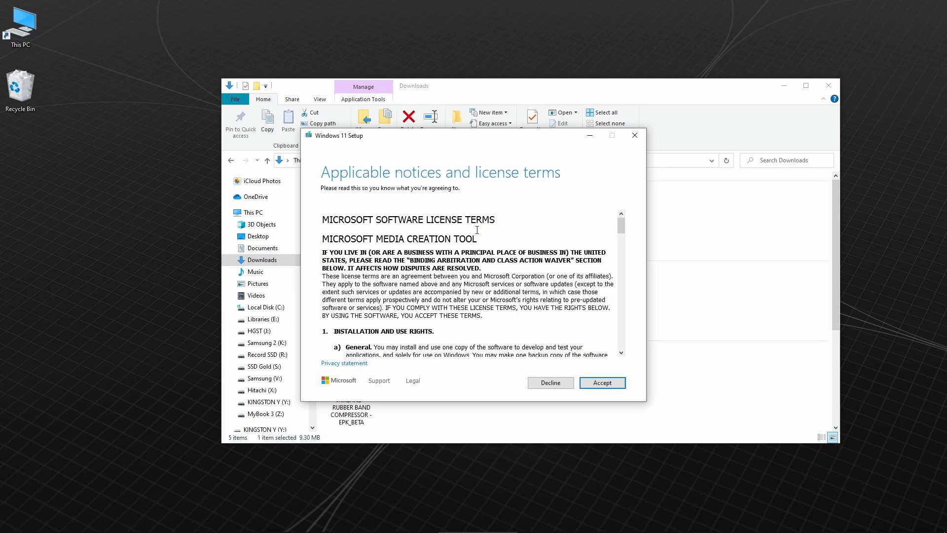
pyautogui.click(602, 383)
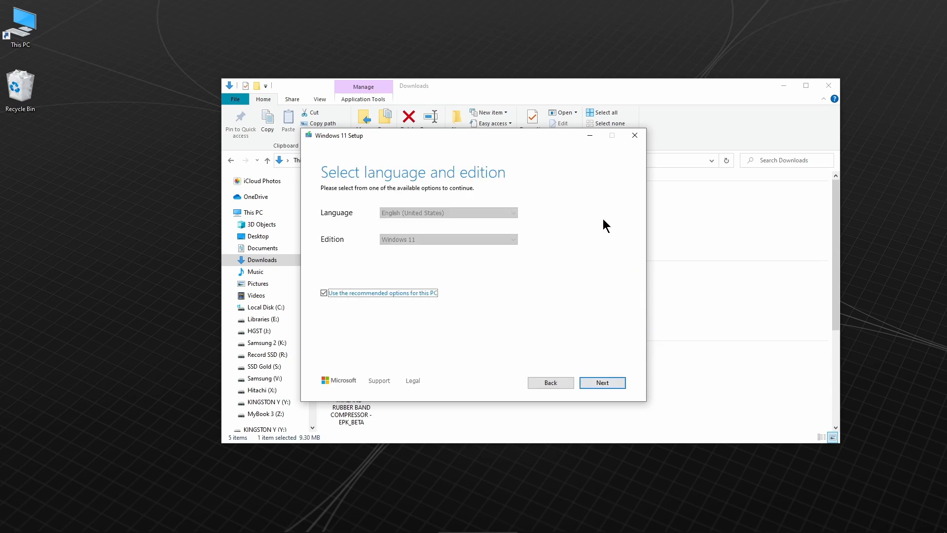
# Keep the recommended language and edition for this PC and continue to media choice.
pyautogui.click(324, 293)
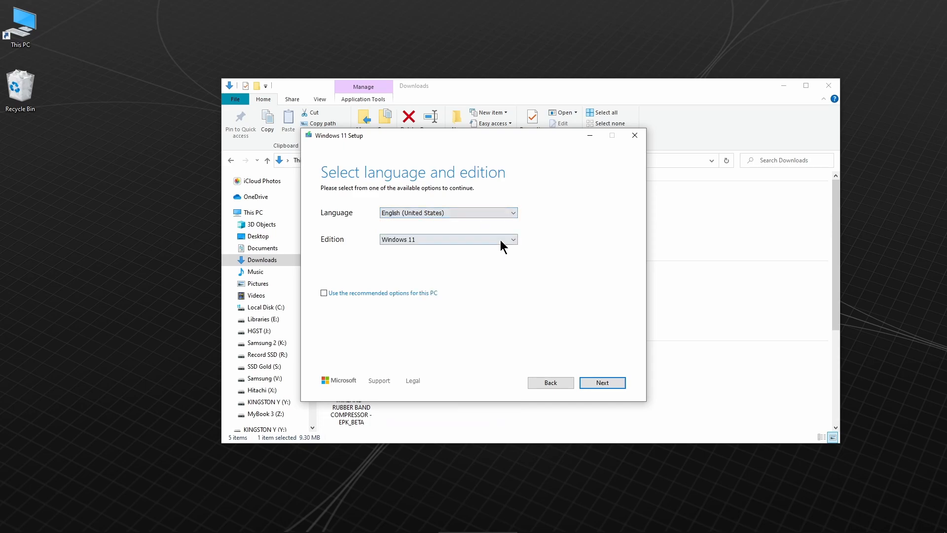
pyautogui.click(323, 293)
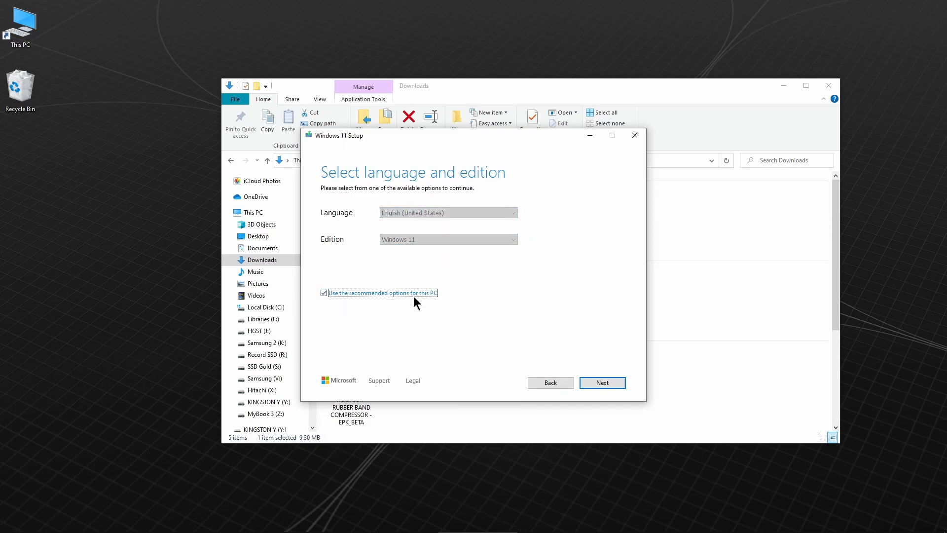
pyautogui.click(600, 383)
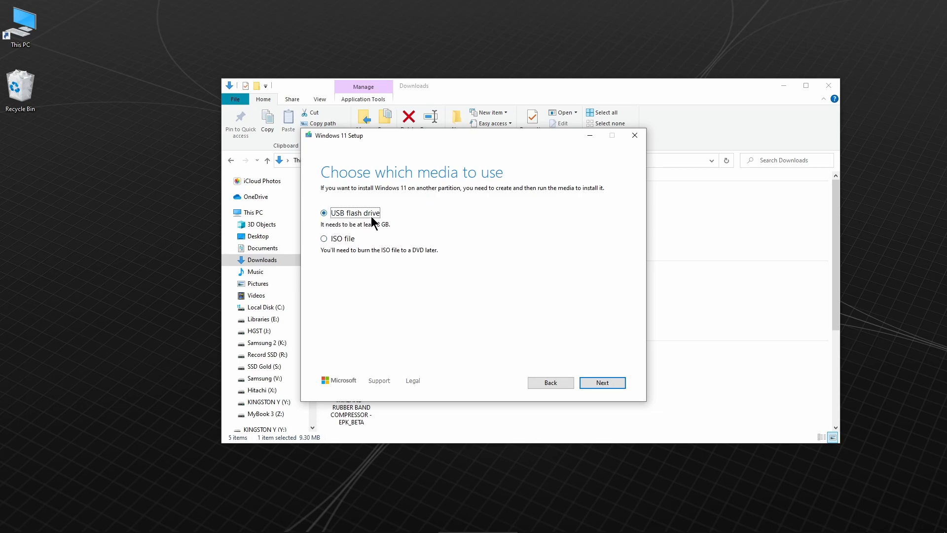
pyautogui.moveTo(475, 233)
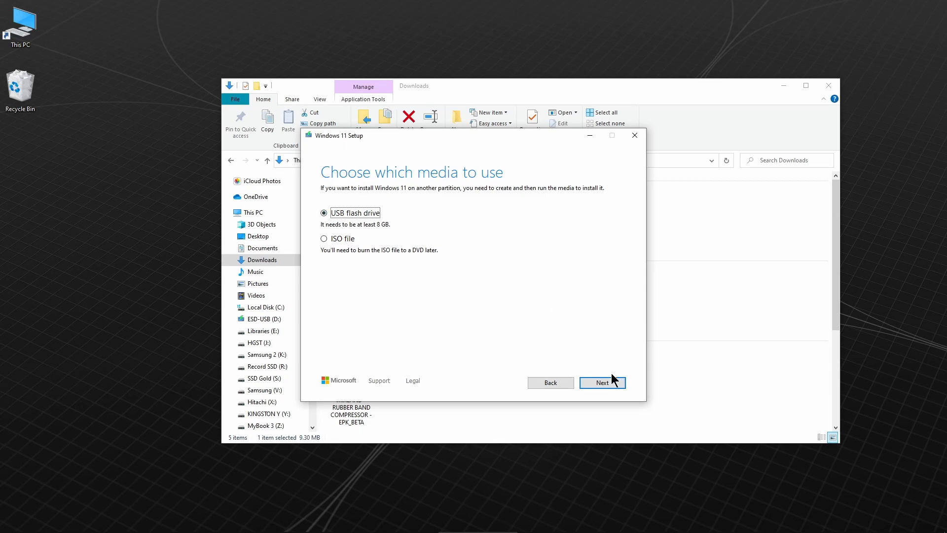
# Choose USB flash drive media on D: (ESD-USB) and start downloading Windows 11 onto it.
pyautogui.click(602, 383)
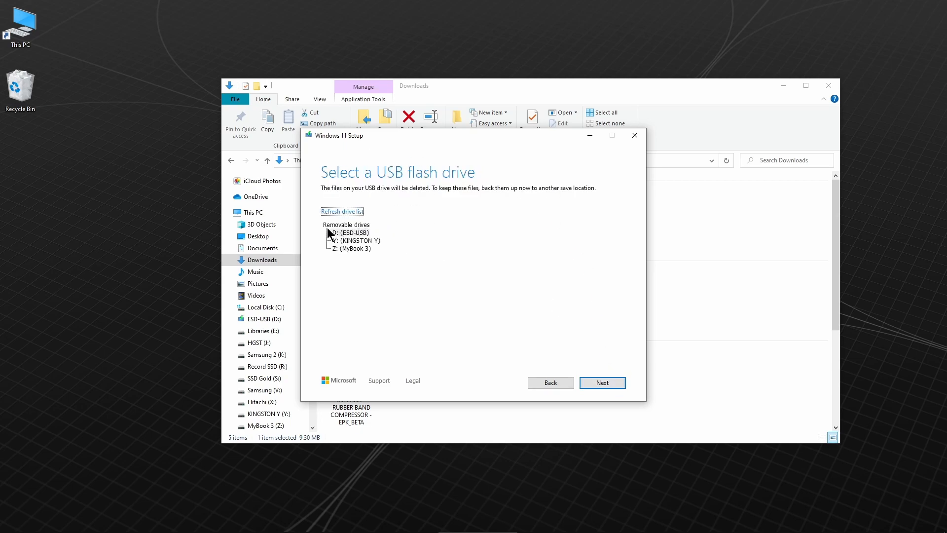
pyautogui.click(350, 233)
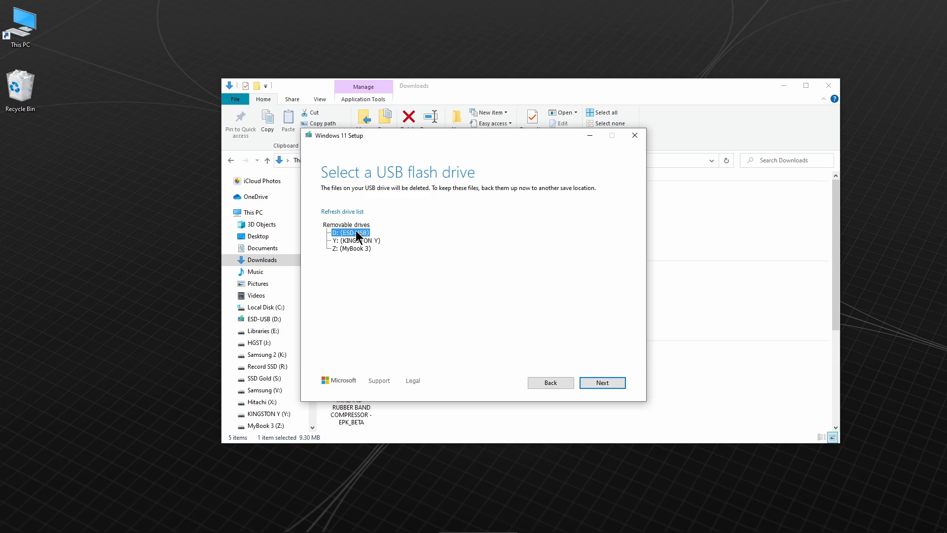
pyautogui.moveTo(555, 278)
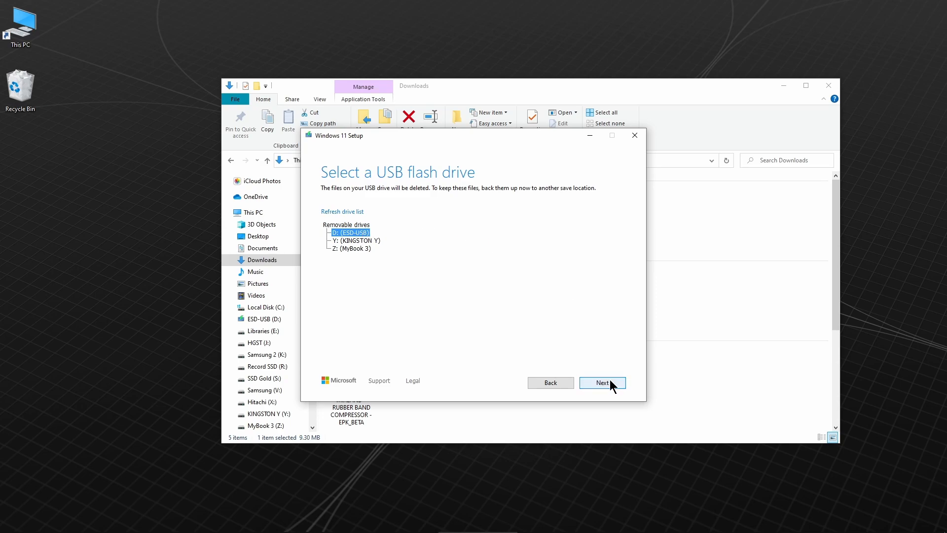
pyautogui.click(602, 383)
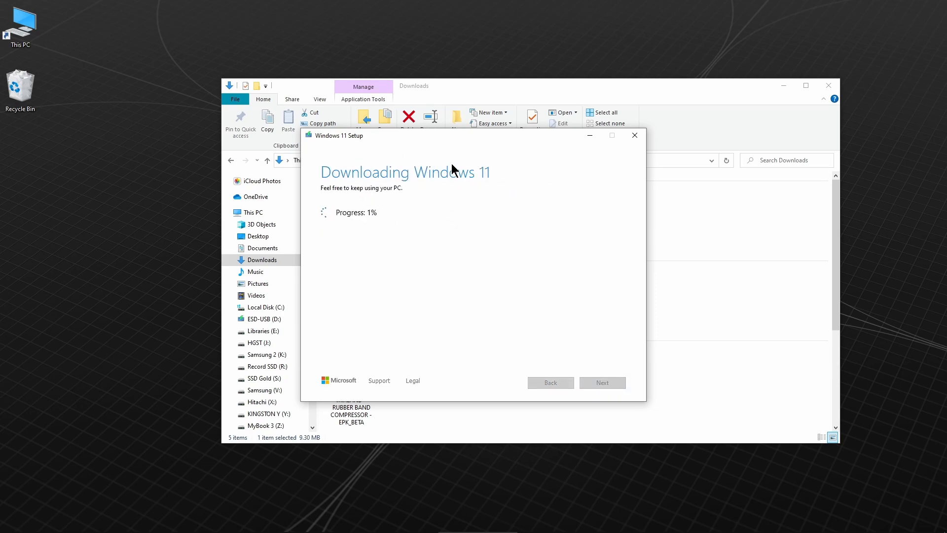
pyautogui.moveTo(492, 301)
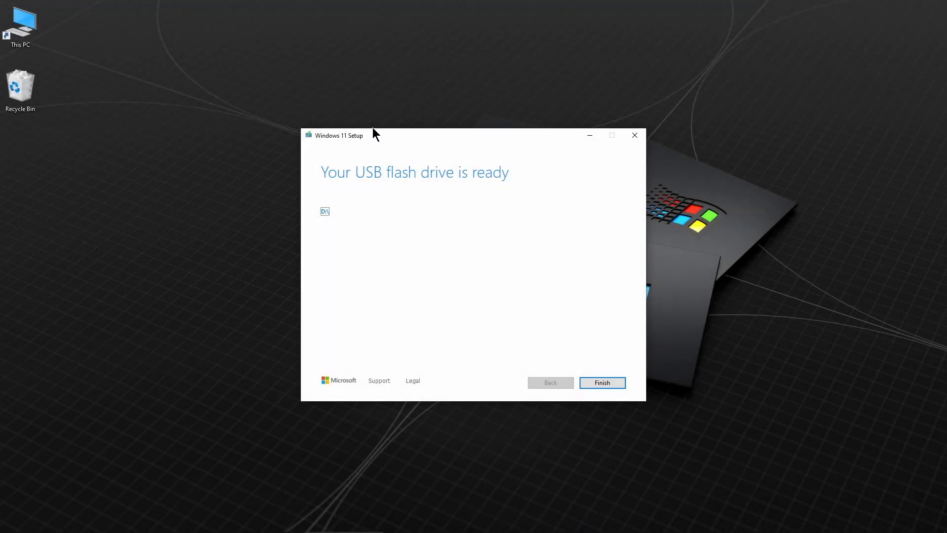
# Finish the Media Creation Tool, then launch setup from the ESD-USB (D:) drive.
pyautogui.click(601, 382)
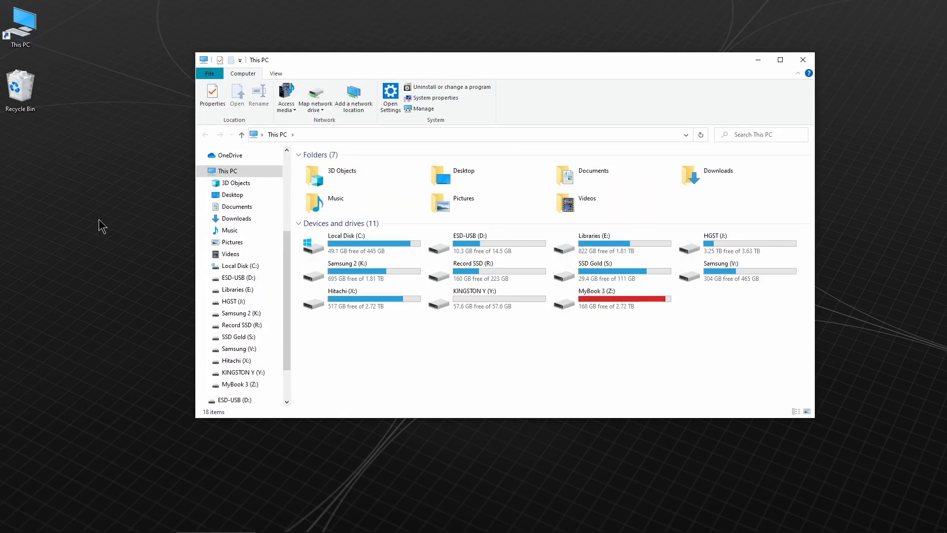
pyautogui.moveTo(526, 246)
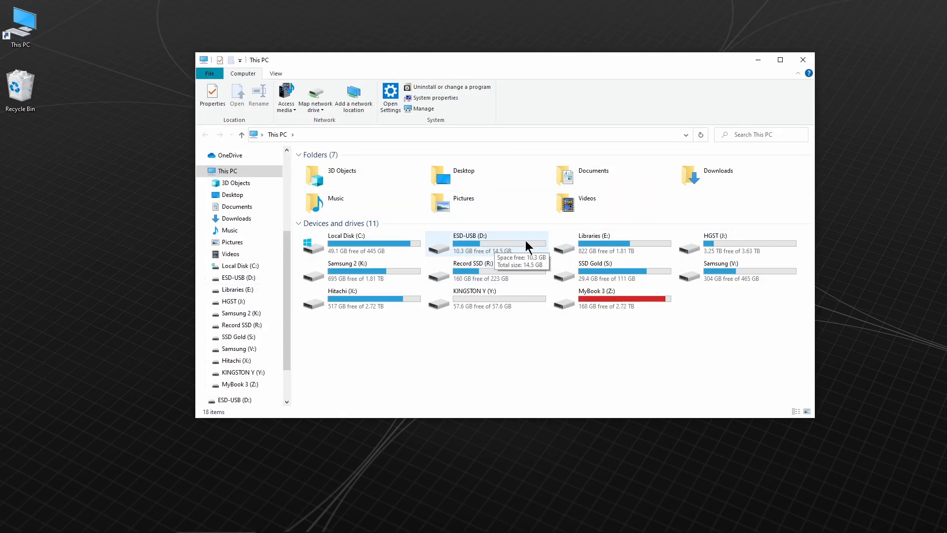
pyautogui.doubleClick(470, 244)
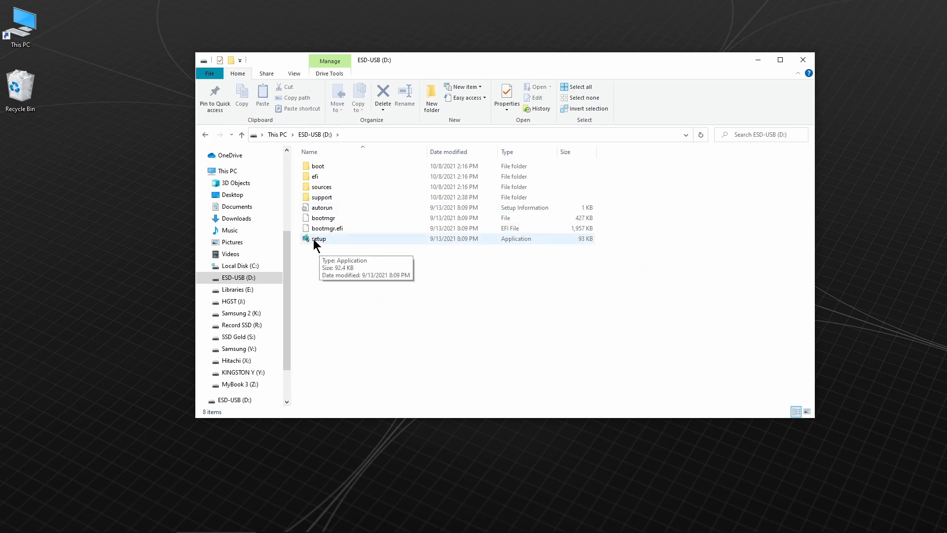
pyautogui.click(319, 238)
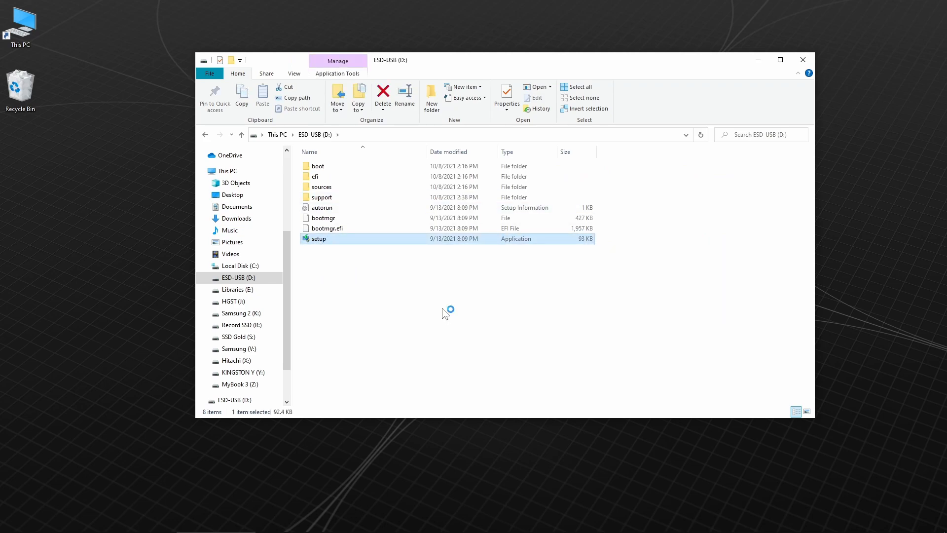
pyautogui.doubleClick(319, 237)
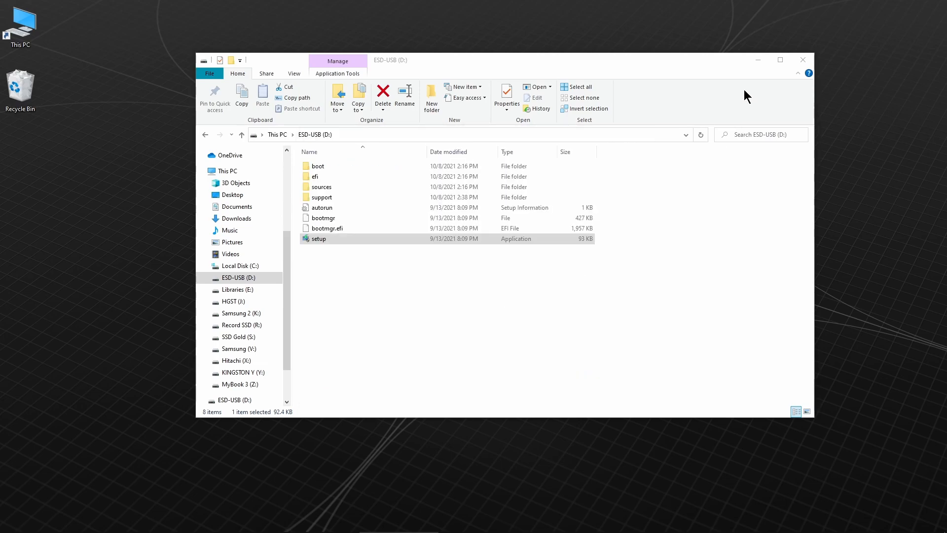
# Keep 'Download updates, drivers and optional features (recommended)' and continue to the license terms.
pyautogui.doubleClick(317, 238)
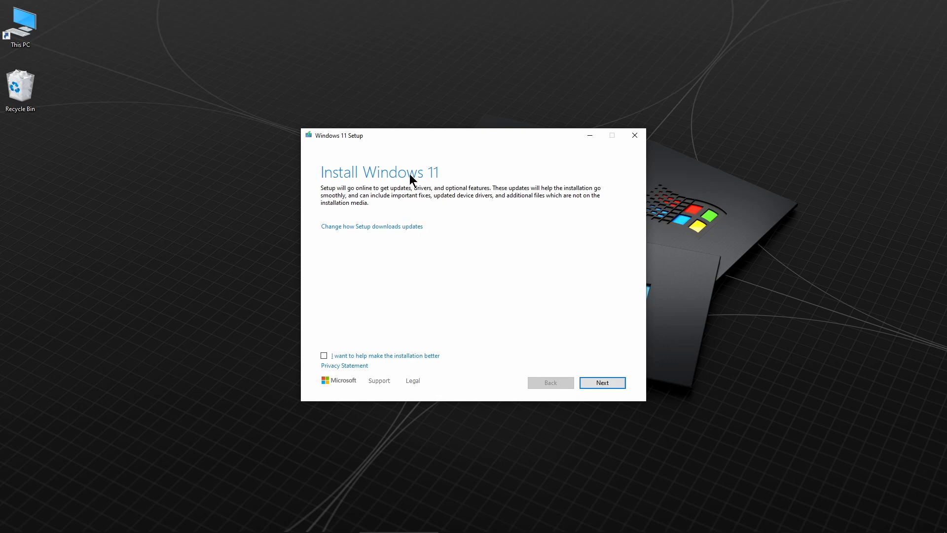
pyautogui.moveTo(375, 209)
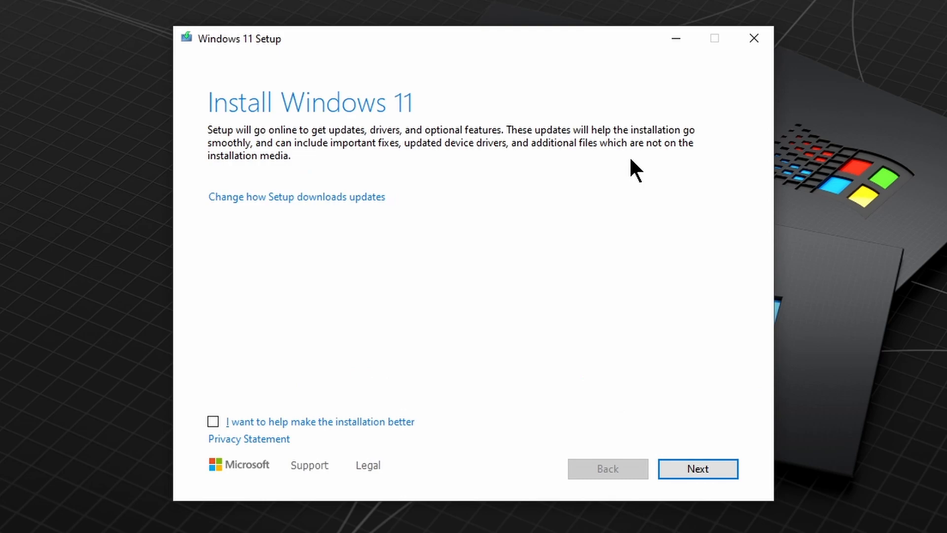
pyautogui.click(296, 196)
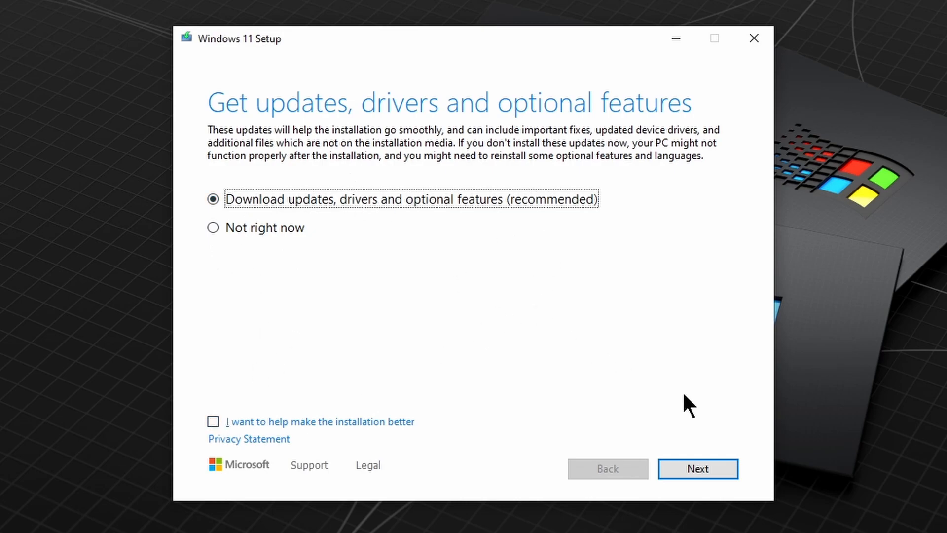
pyautogui.click(698, 468)
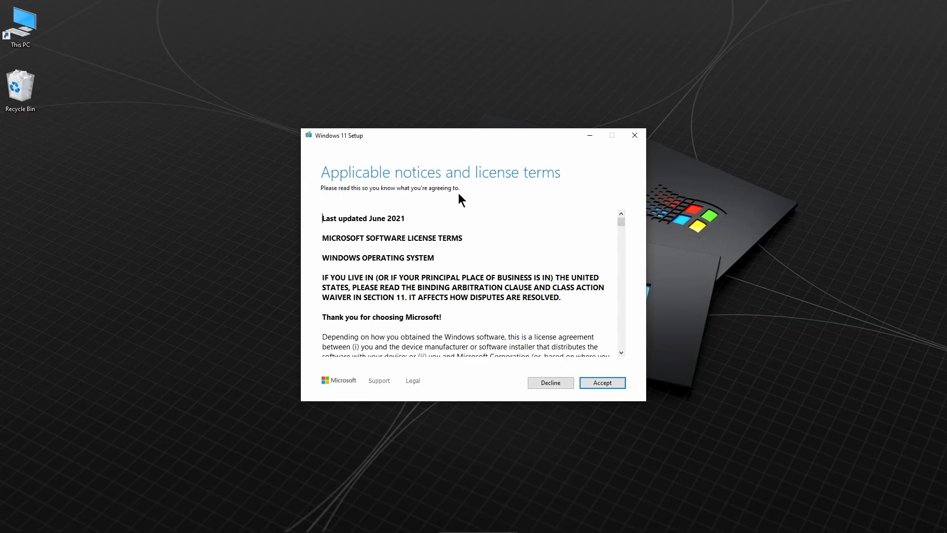
# Accept the license terms and continue until the minimum-requirements warning appears.
pyautogui.click(602, 383)
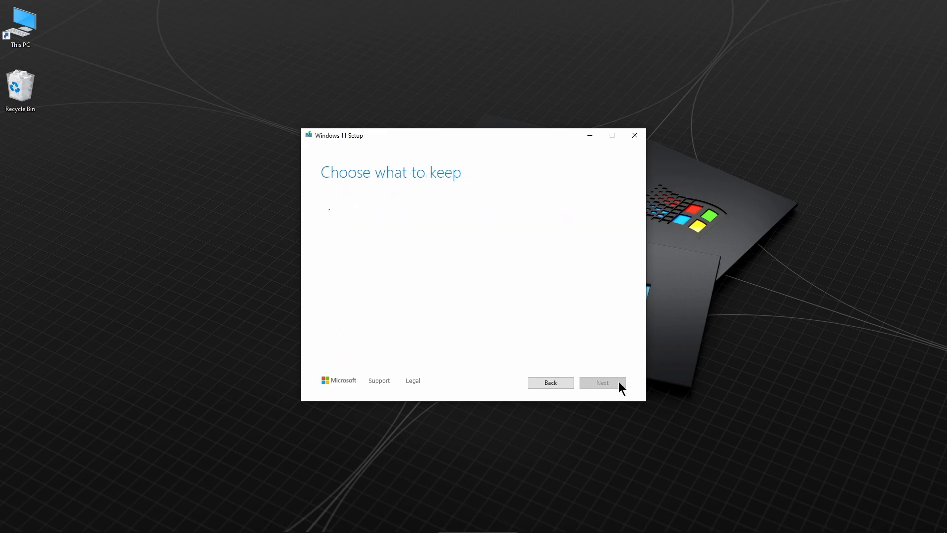
pyautogui.click(602, 383)
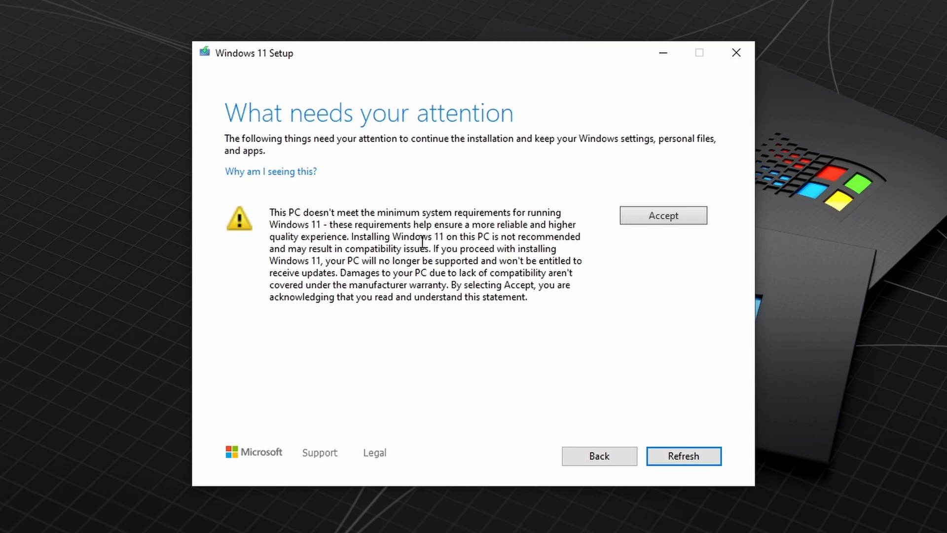
pyautogui.moveTo(537, 302)
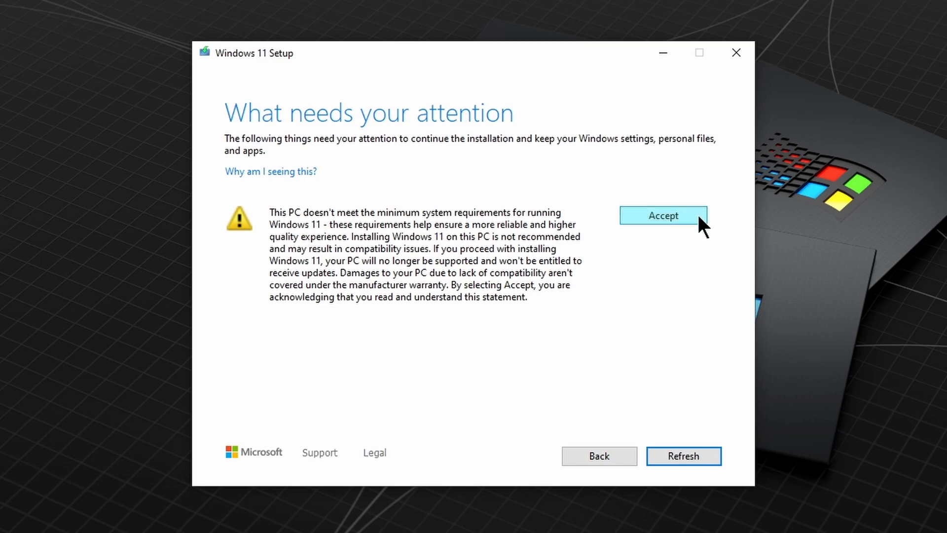
pyautogui.moveTo(596, 275)
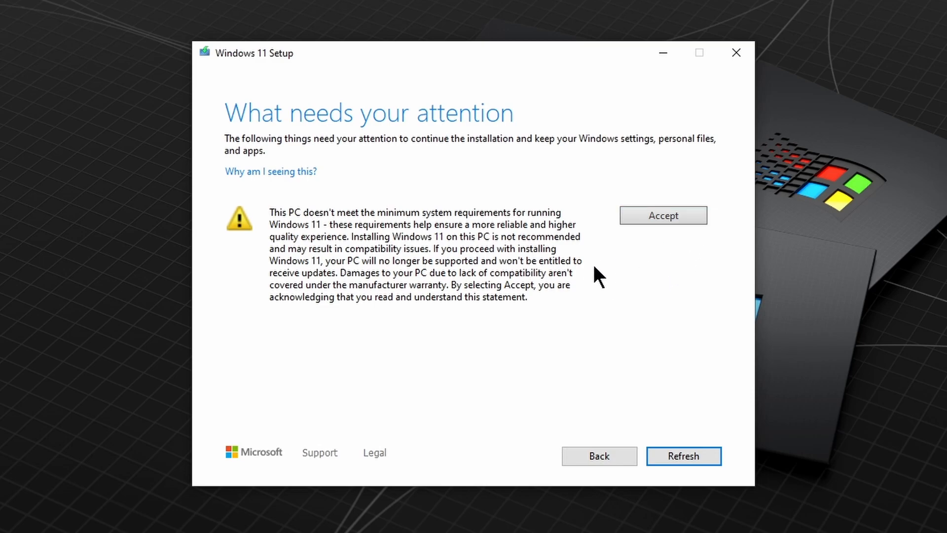
# Confirm 'Keep personal files and apps' and return to the Ready to install summary.
pyautogui.click(663, 215)
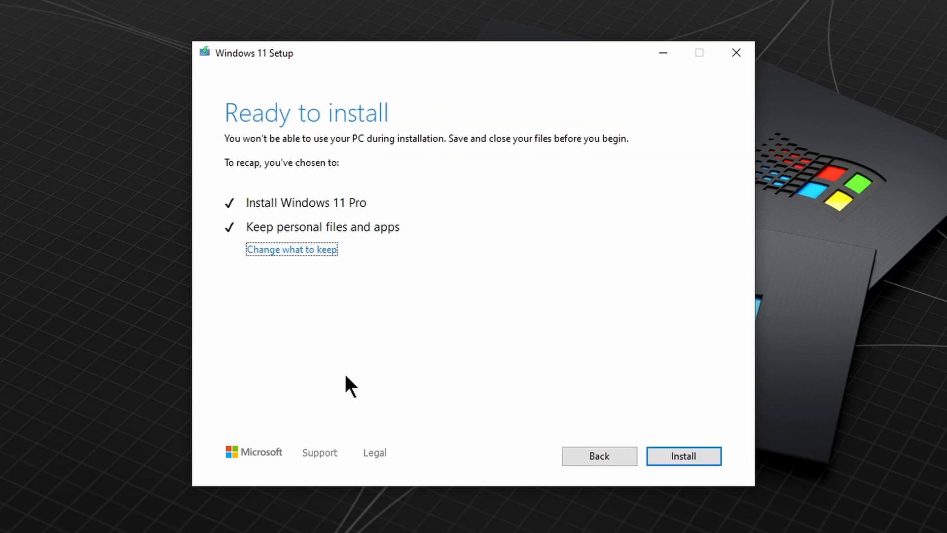
pyautogui.moveTo(485, 187)
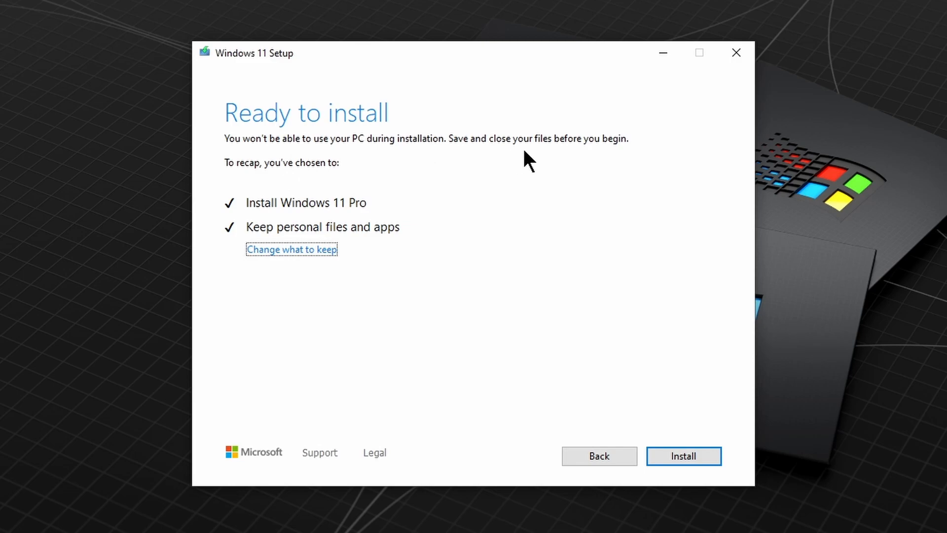
pyautogui.moveTo(418, 268)
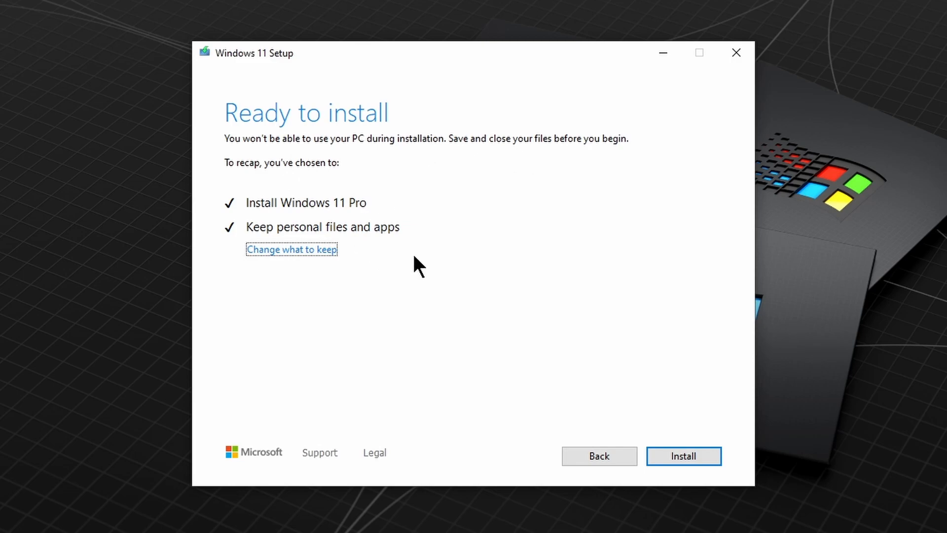
pyautogui.moveTo(378, 239)
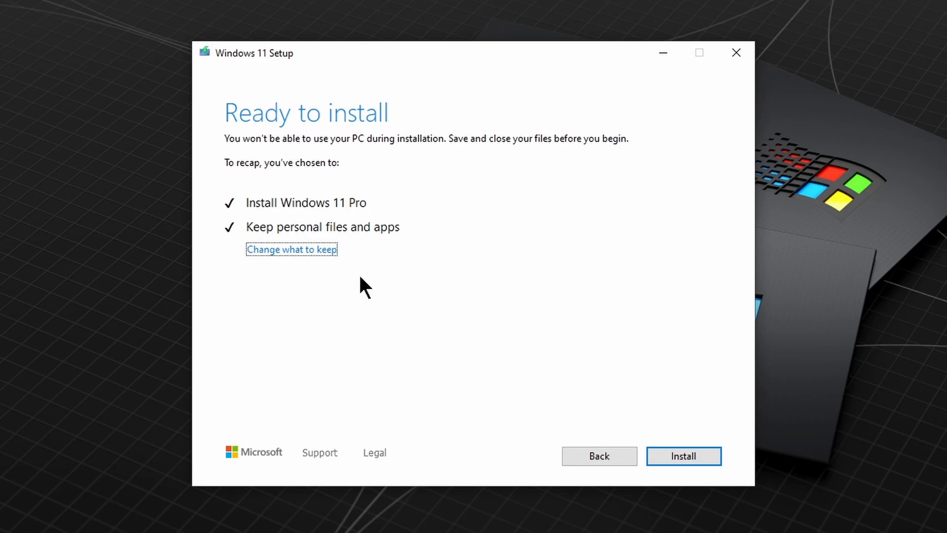
pyautogui.click(291, 249)
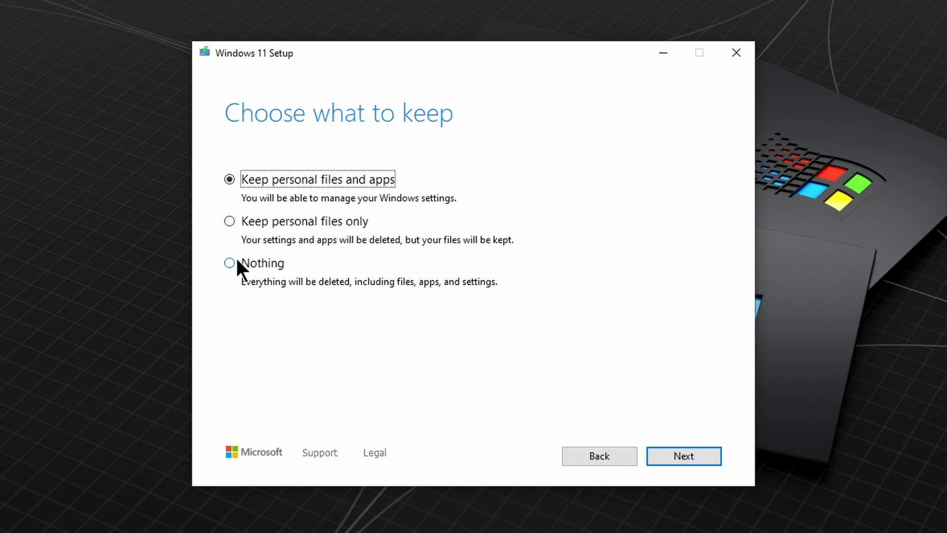
pyautogui.moveTo(335, 292)
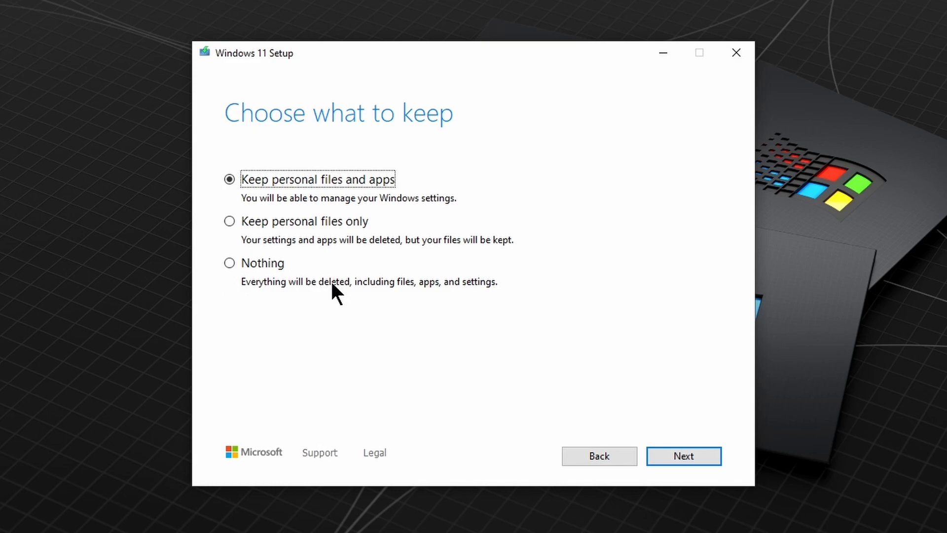
pyautogui.moveTo(284, 179)
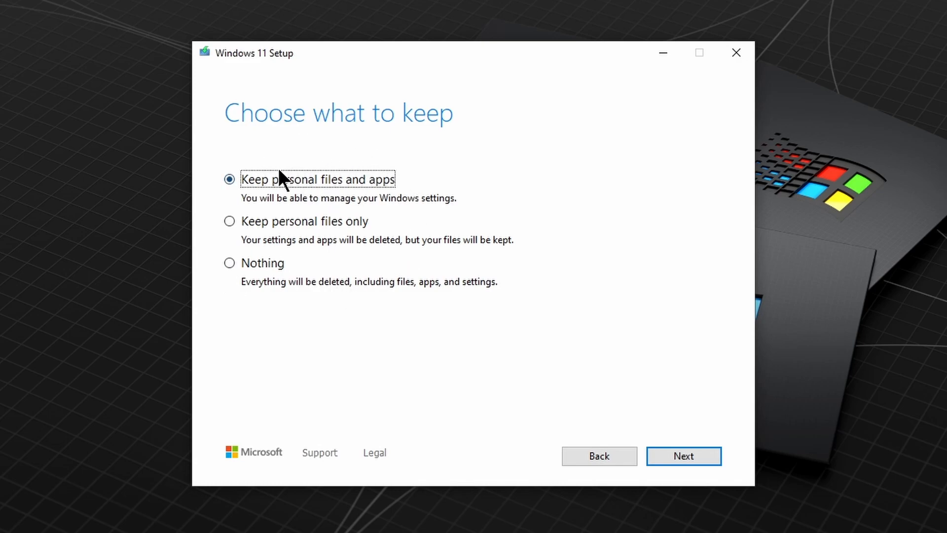
pyautogui.moveTo(319, 176)
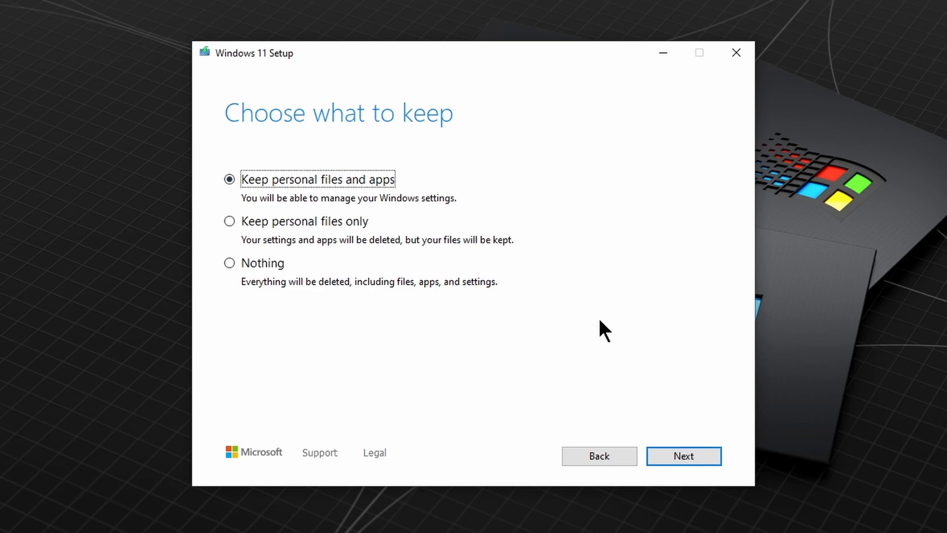
pyautogui.click(682, 456)
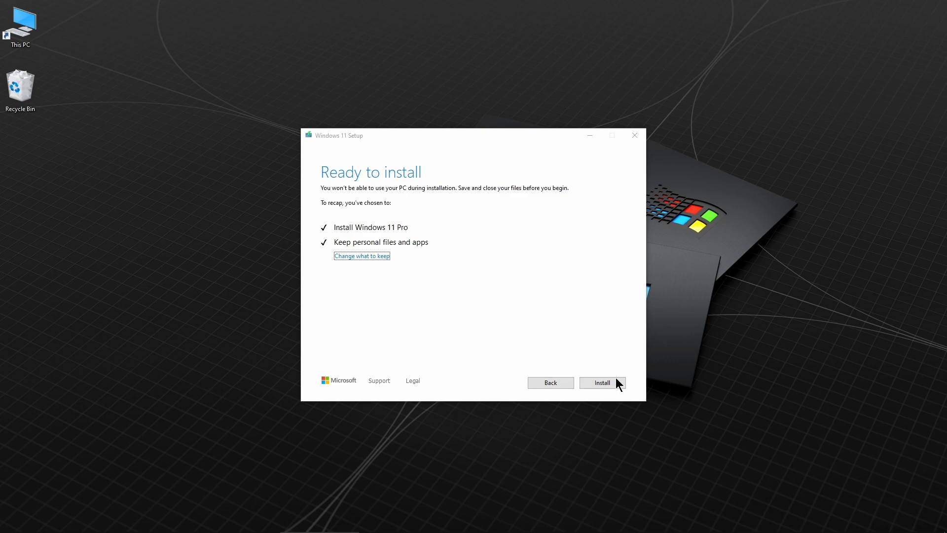
# Start installing Windows 11 Pro with personal files and apps kept.
pyautogui.click(602, 383)
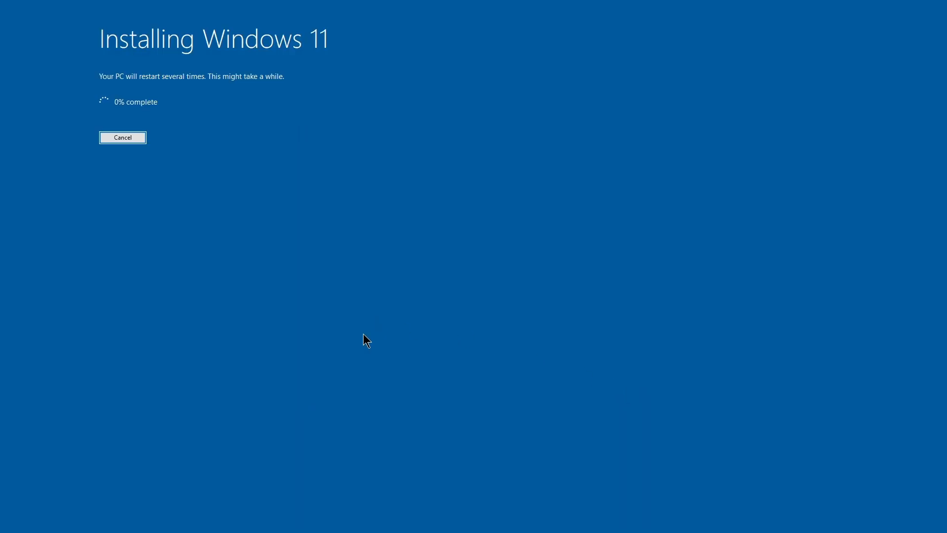
pyautogui.moveTo(356, 345)
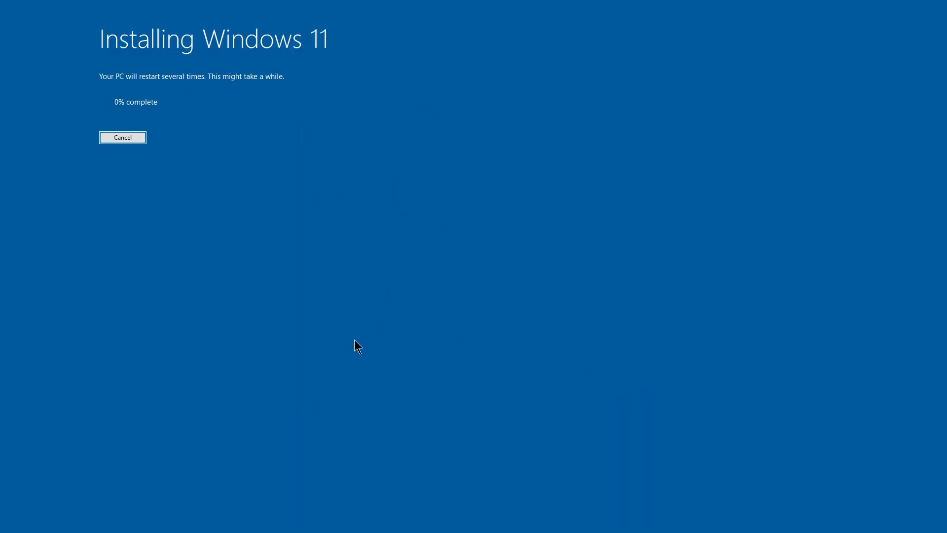
pyautogui.moveTo(346, 223)
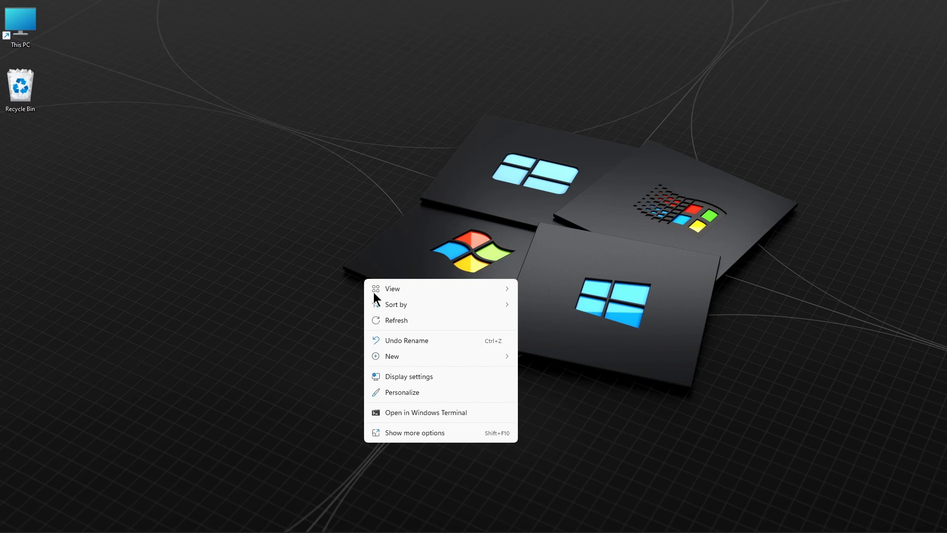
pyautogui.moveTo(403, 392)
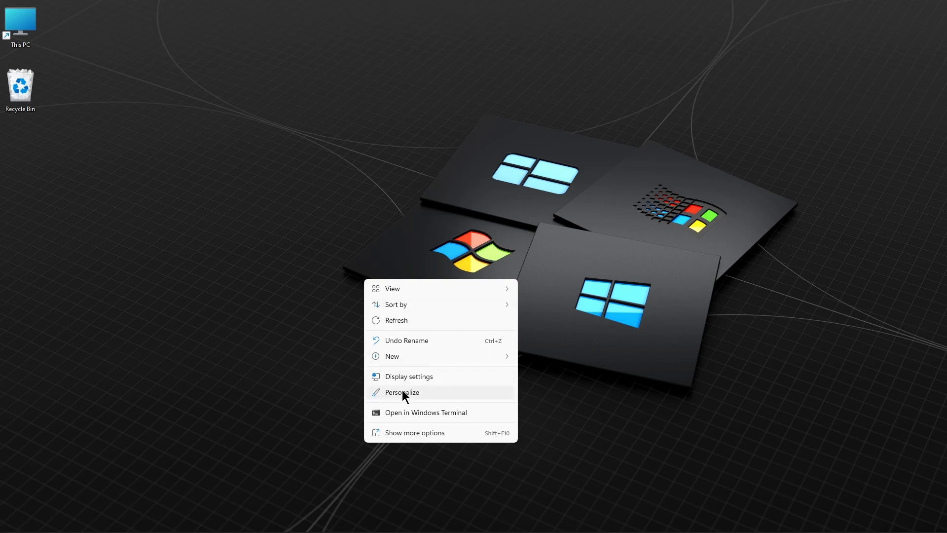
# Try the light and Glow themes, settle on the dark blue Windows theme, and close Settings.
pyautogui.click(402, 392)
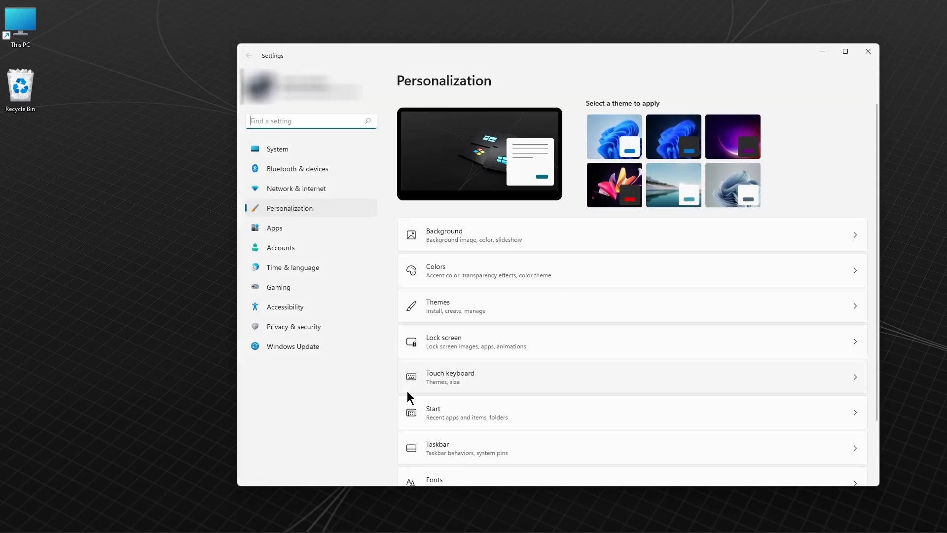
pyautogui.click(614, 136)
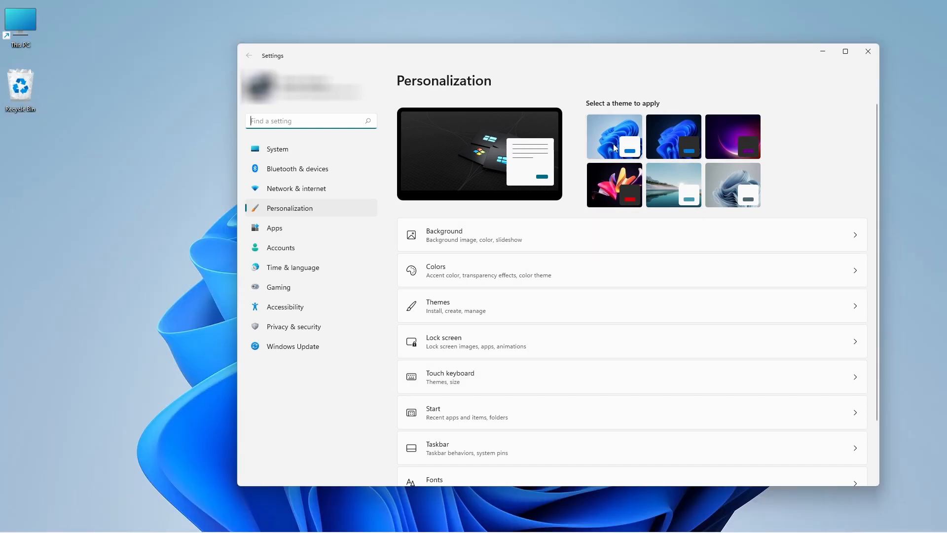
pyautogui.click(731, 136)
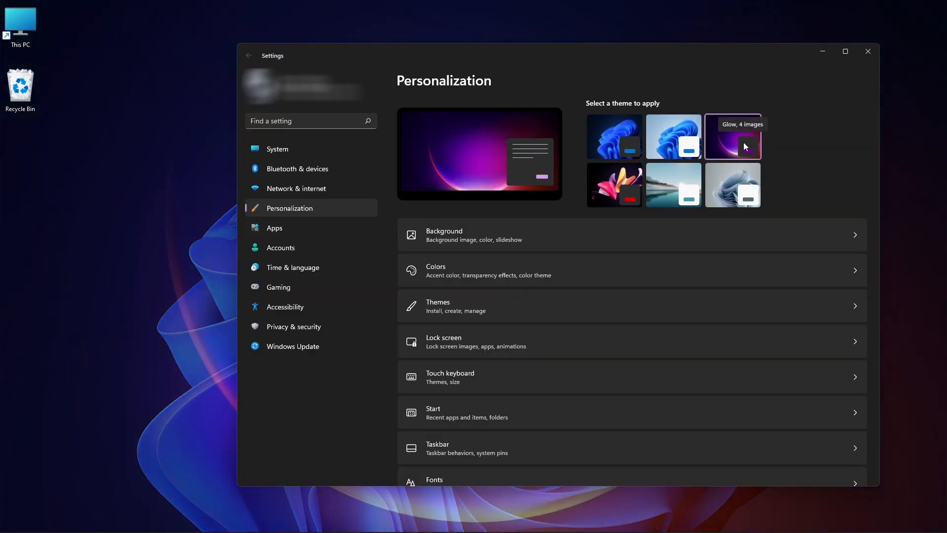
pyautogui.click(612, 136)
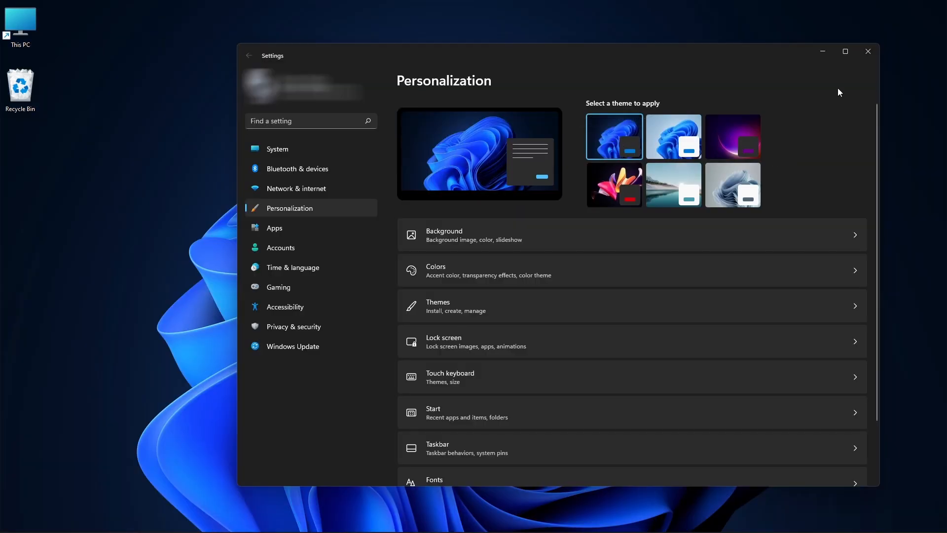
pyautogui.click(868, 51)
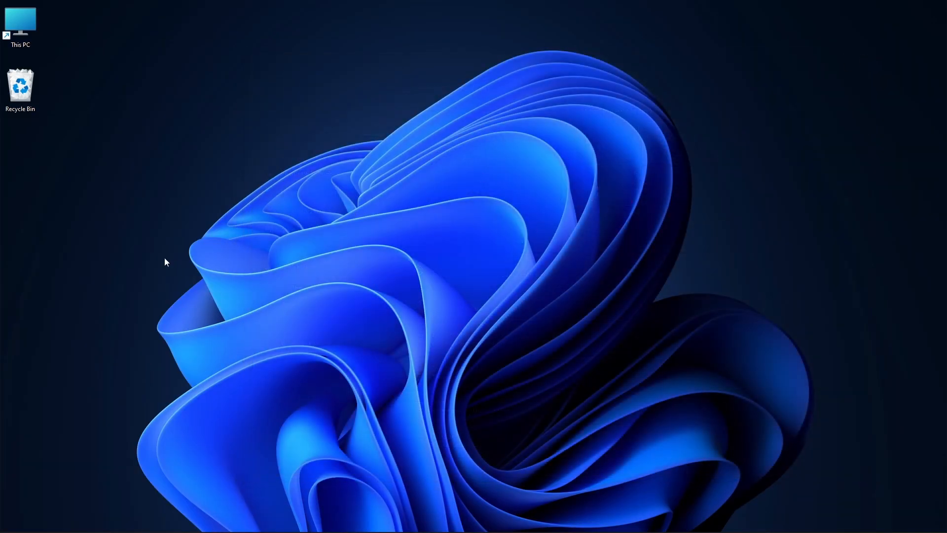
pyautogui.doubleClick(19, 26)
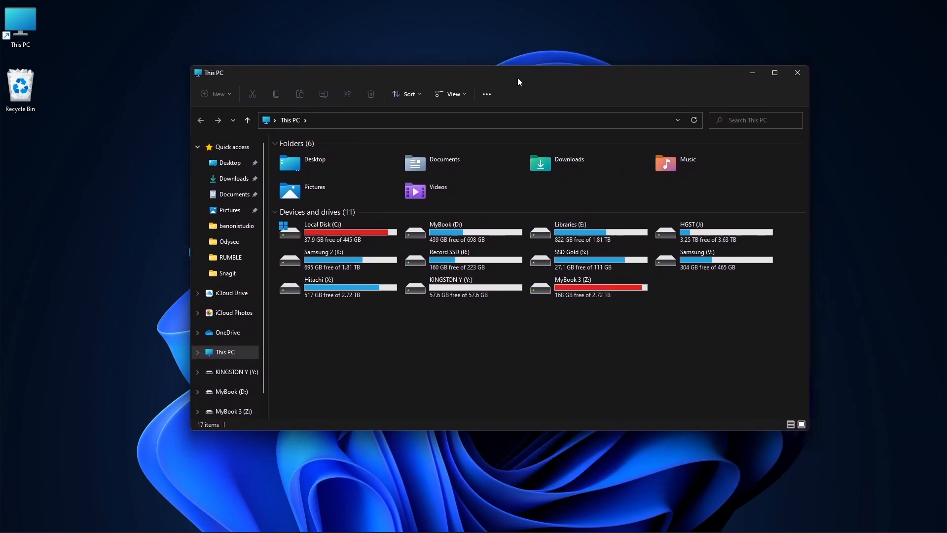
pyautogui.click(796, 72)
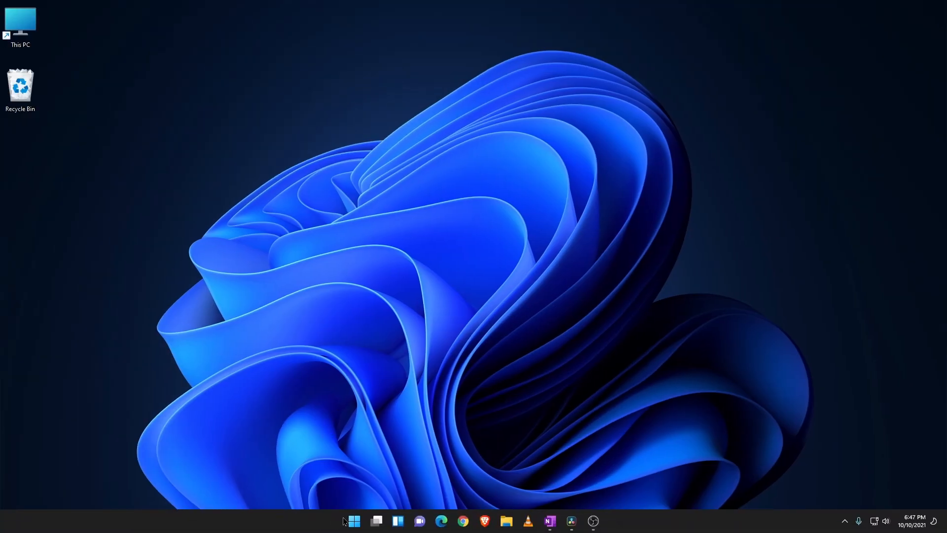
pyautogui.click(354, 521)
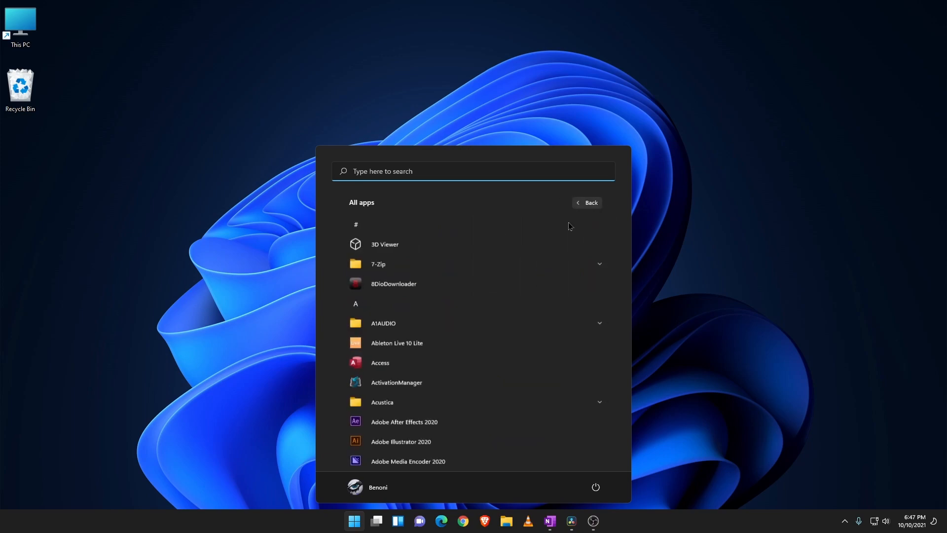
pyautogui.scroll(-3)
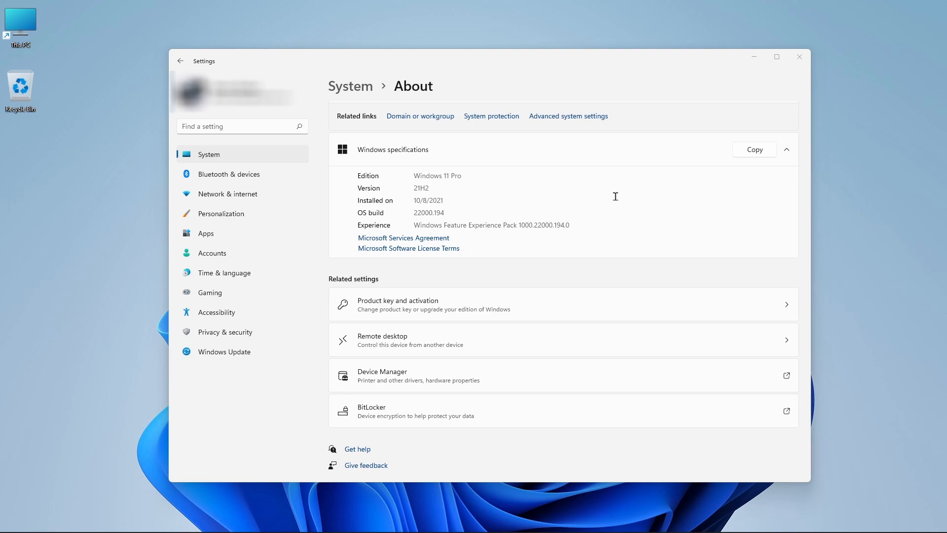
pyautogui.click(799, 56)
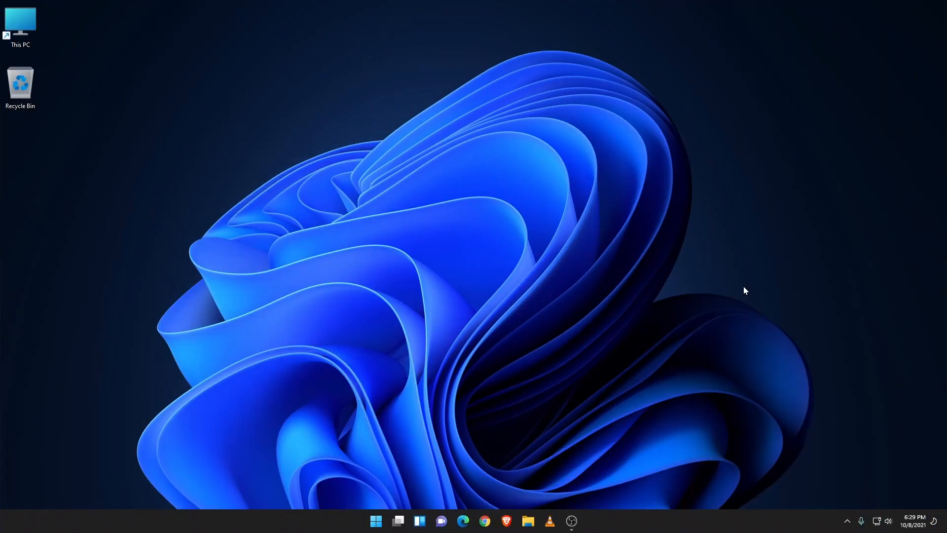